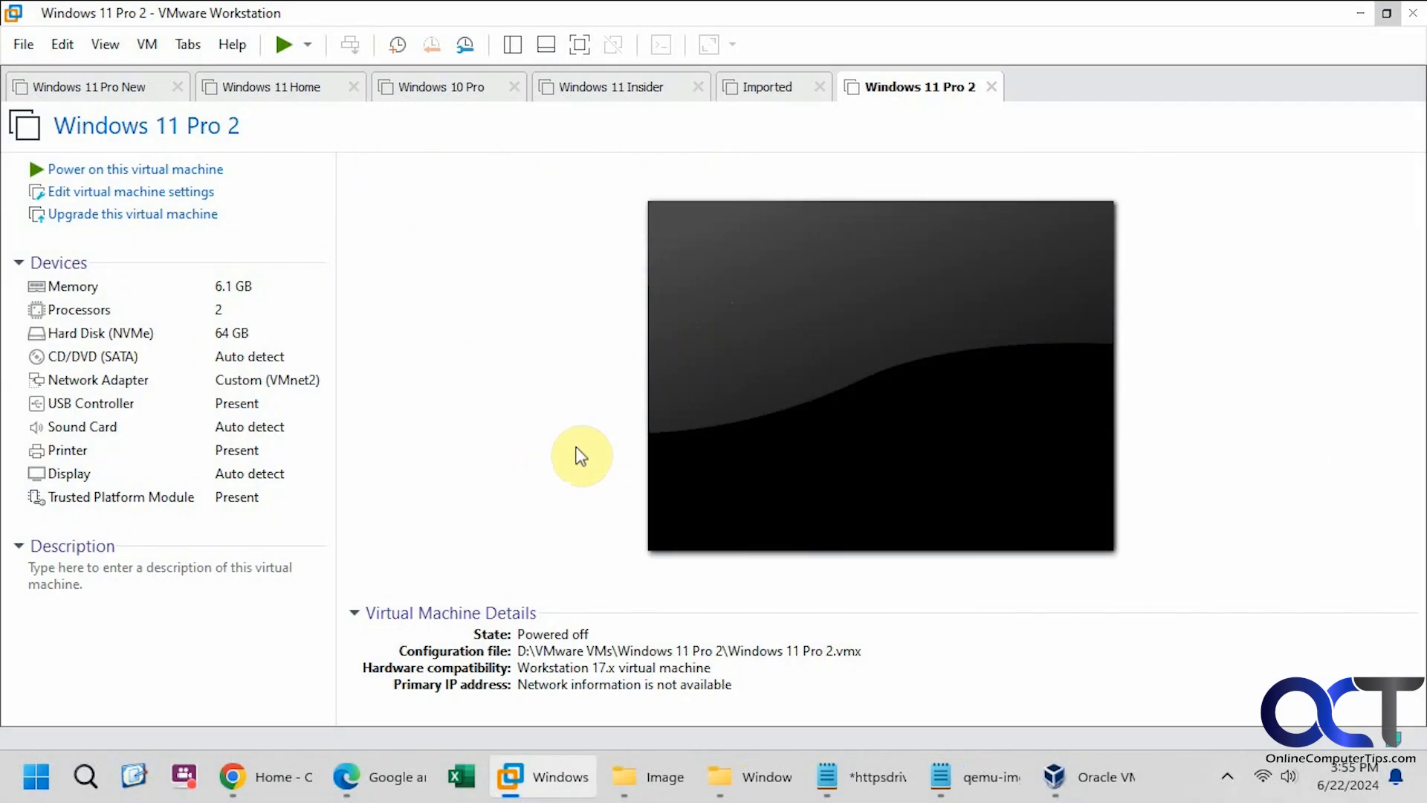
mouse_move(563, 440)
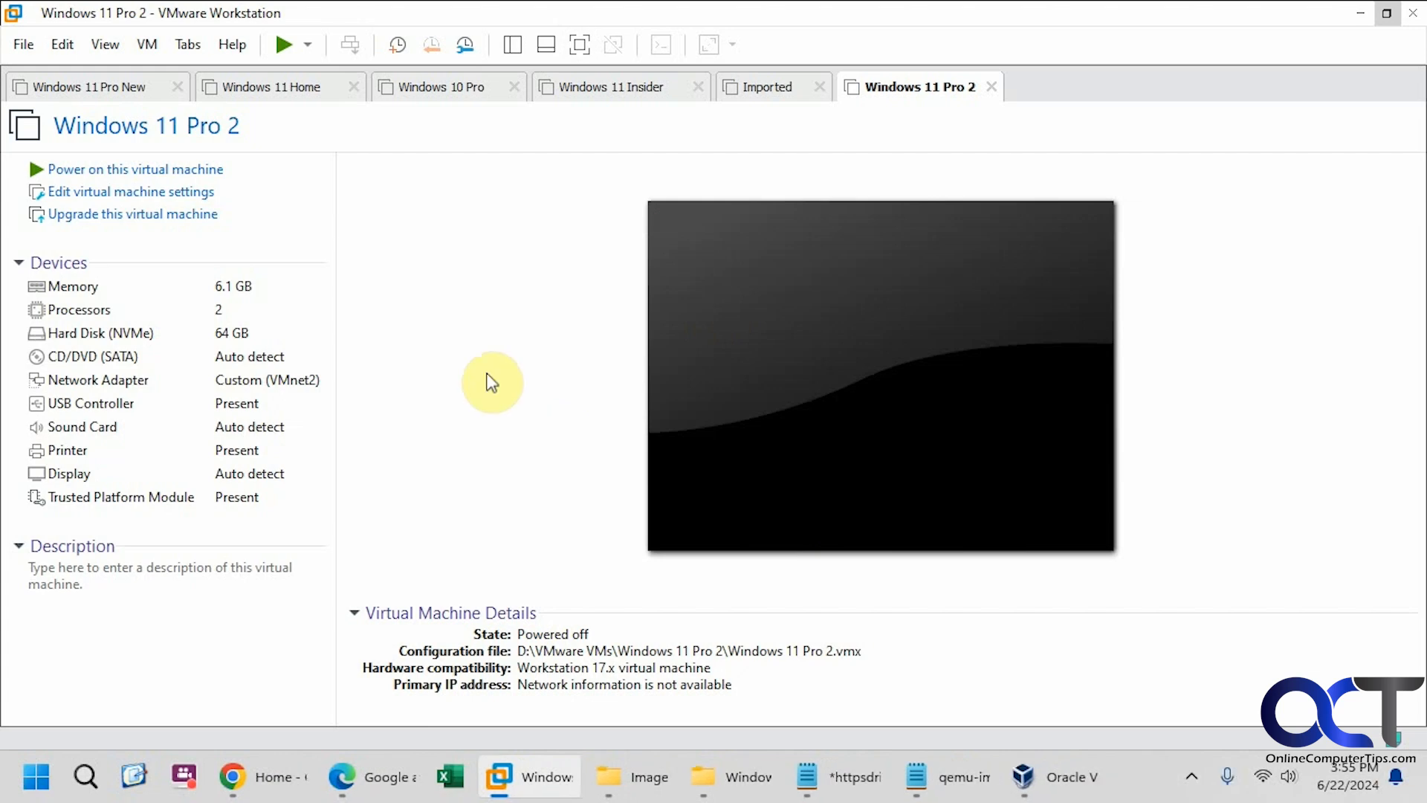
mouse_move(501, 384)
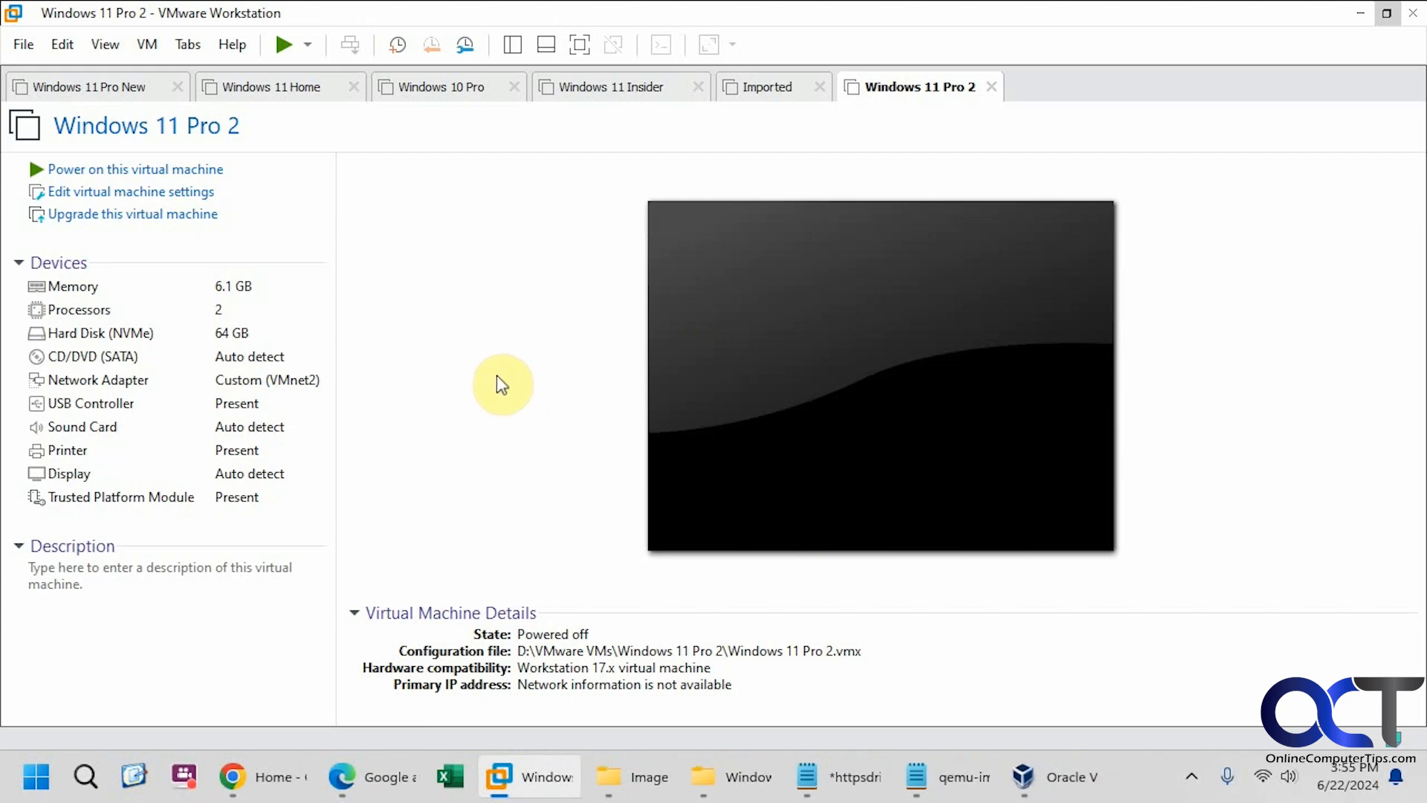
mouse_move(474, 356)
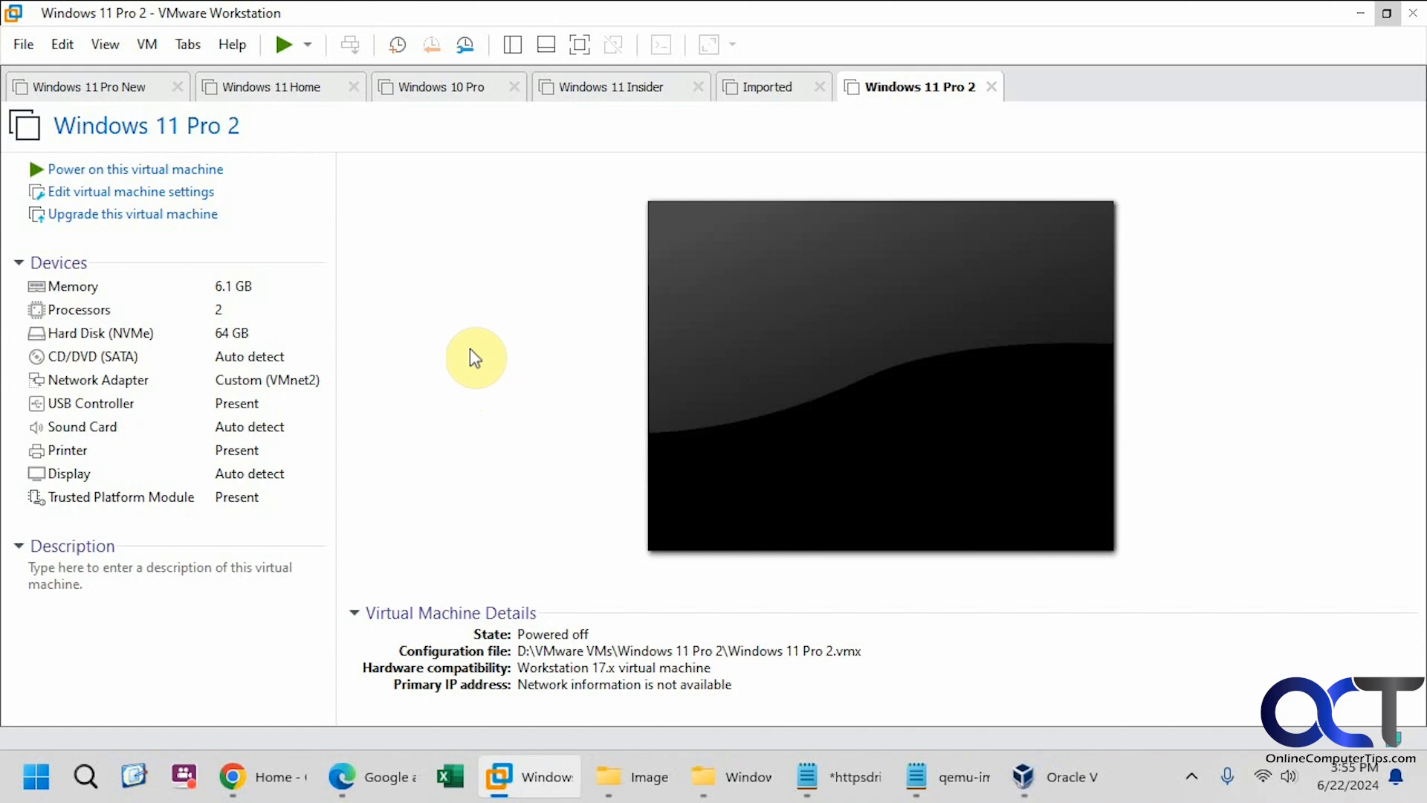
mouse_move(519, 400)
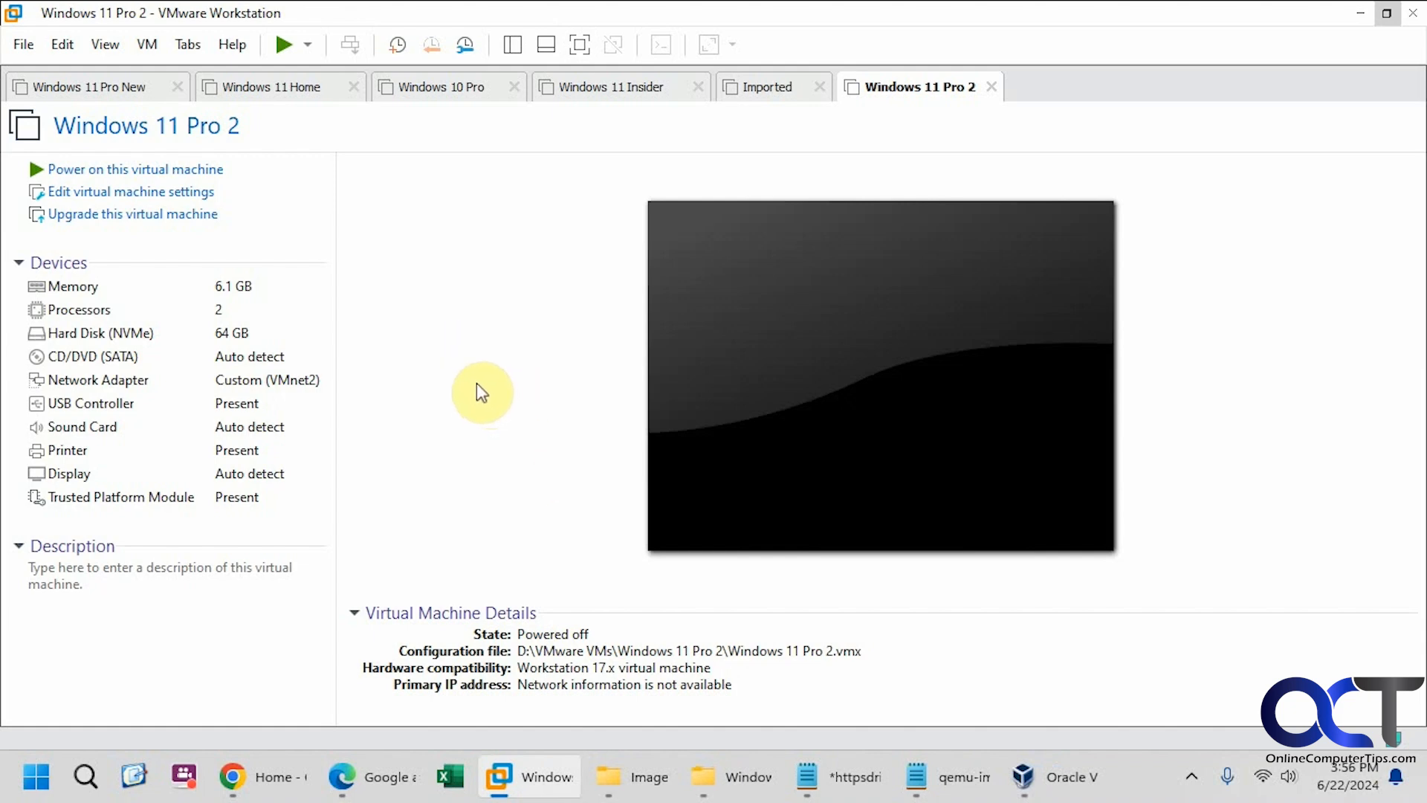
mouse_move(494, 347)
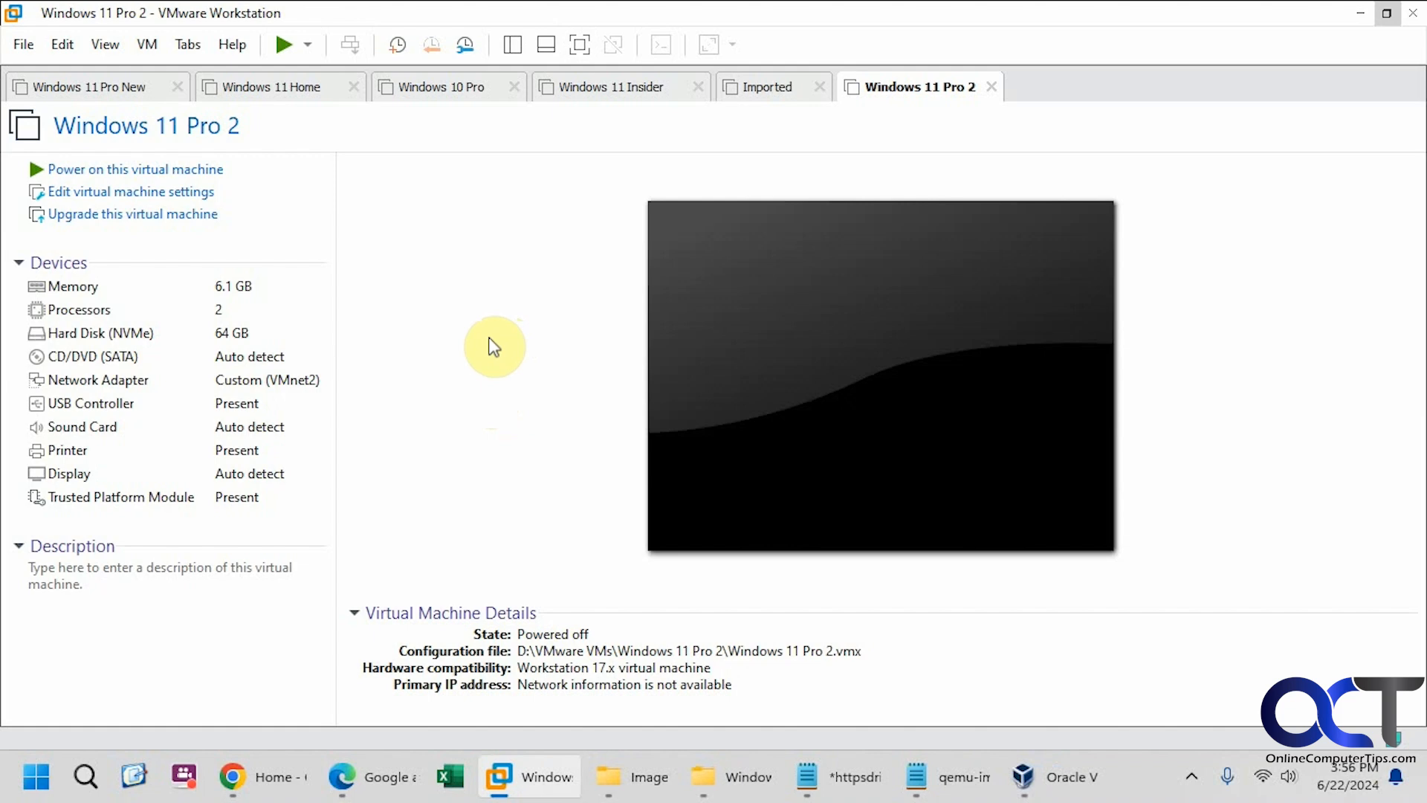
mouse_move(434, 300)
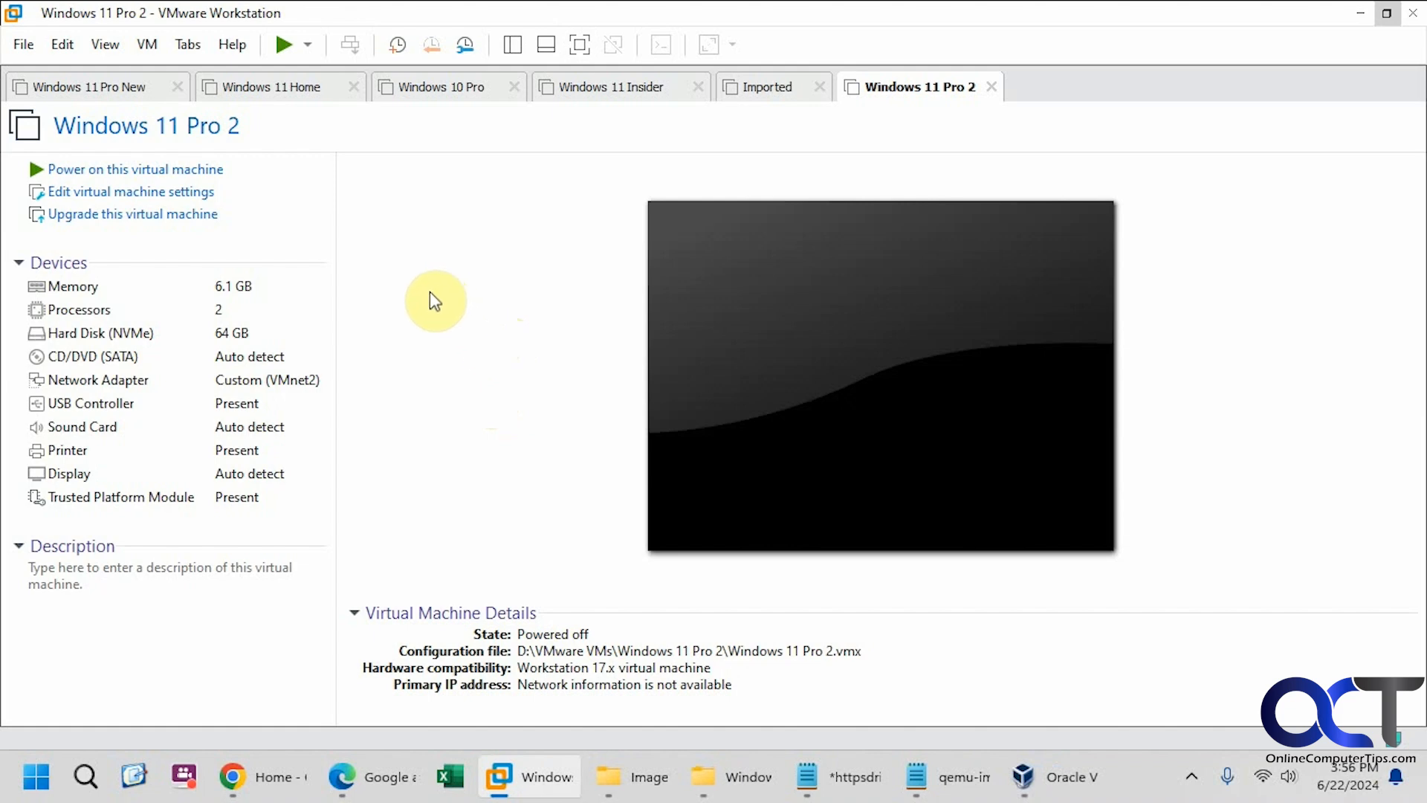
mouse_move(198, 144)
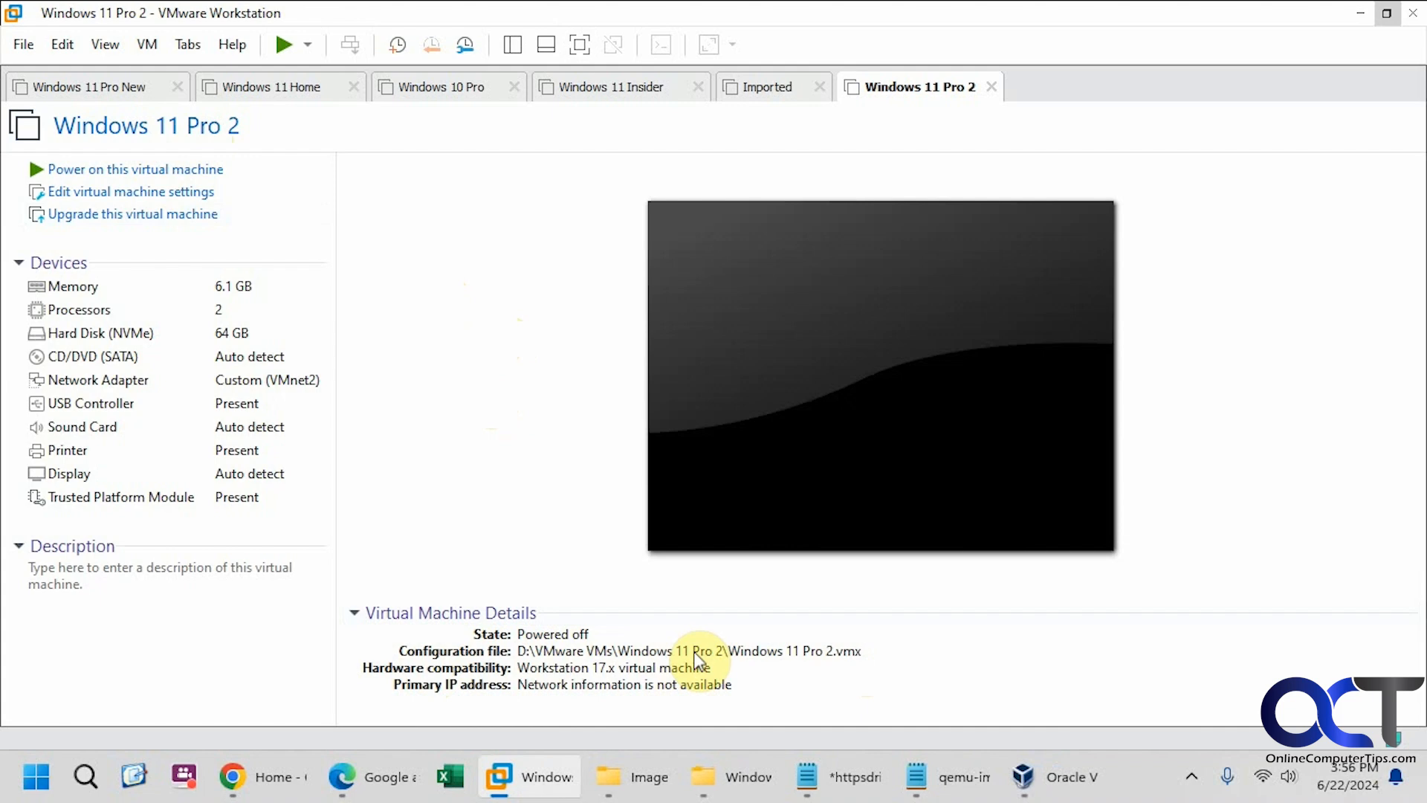
- Select Windows 11 Pro 2.vmdk in File Explorer, then open the qemu-img-win-x64-2_3_0 folder
click(733, 776)
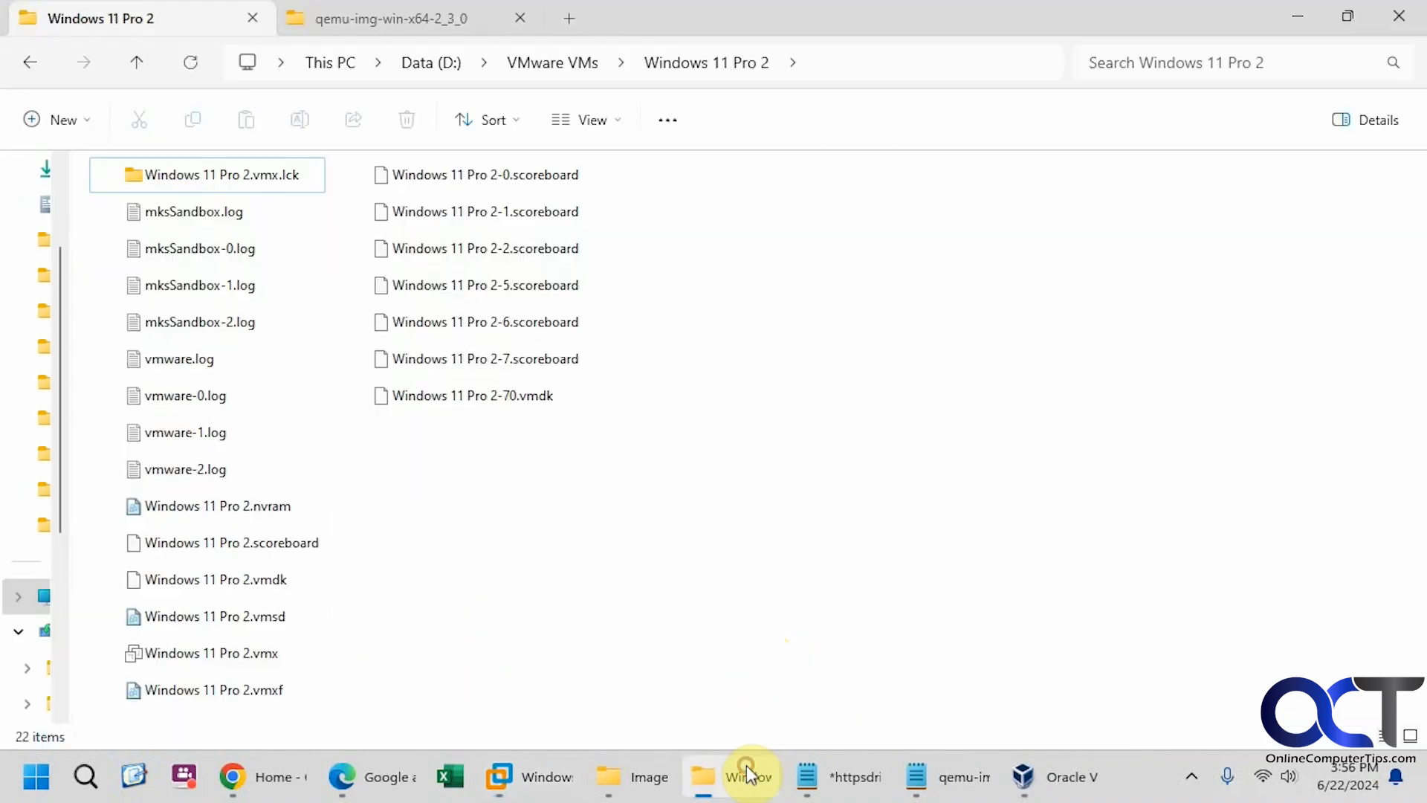
click(216, 580)
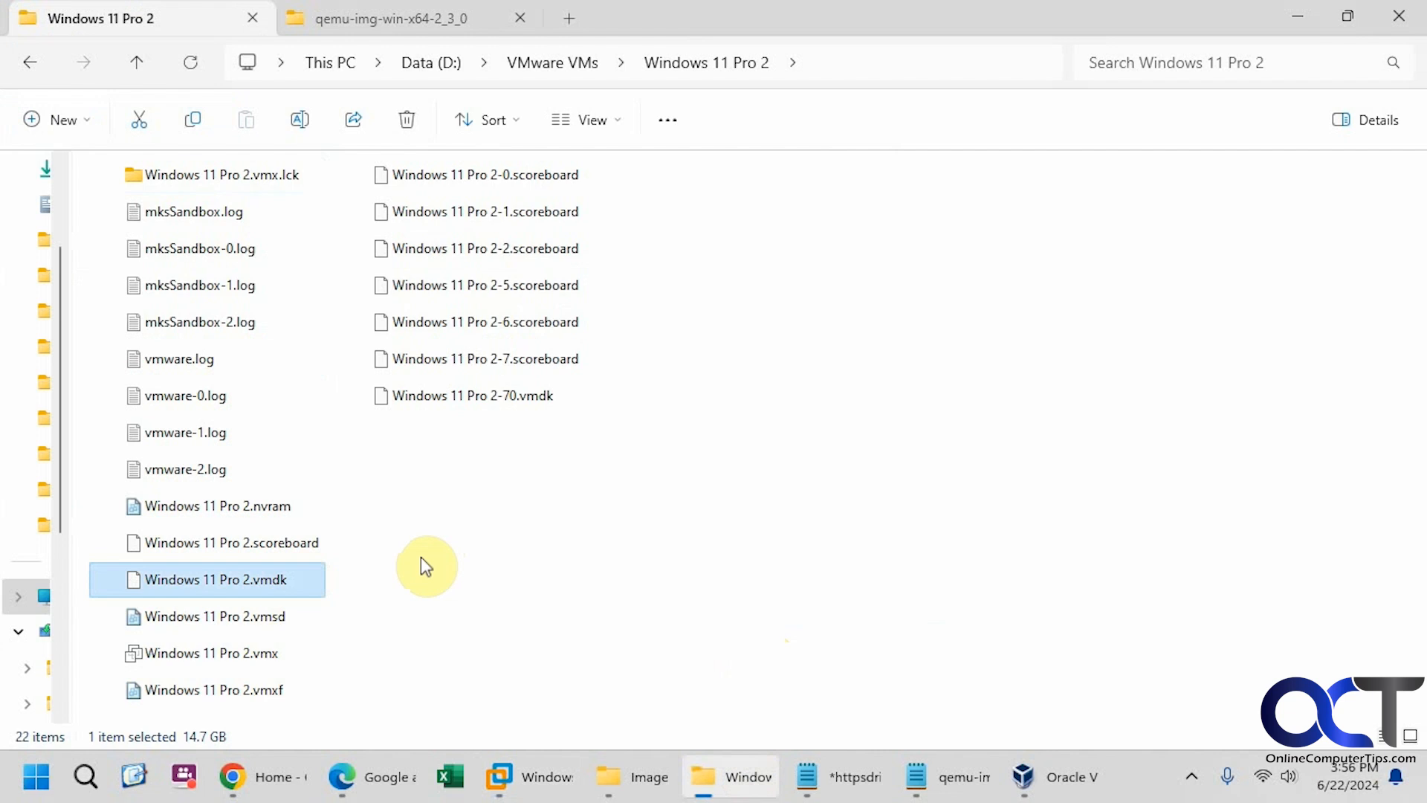
mouse_move(419, 566)
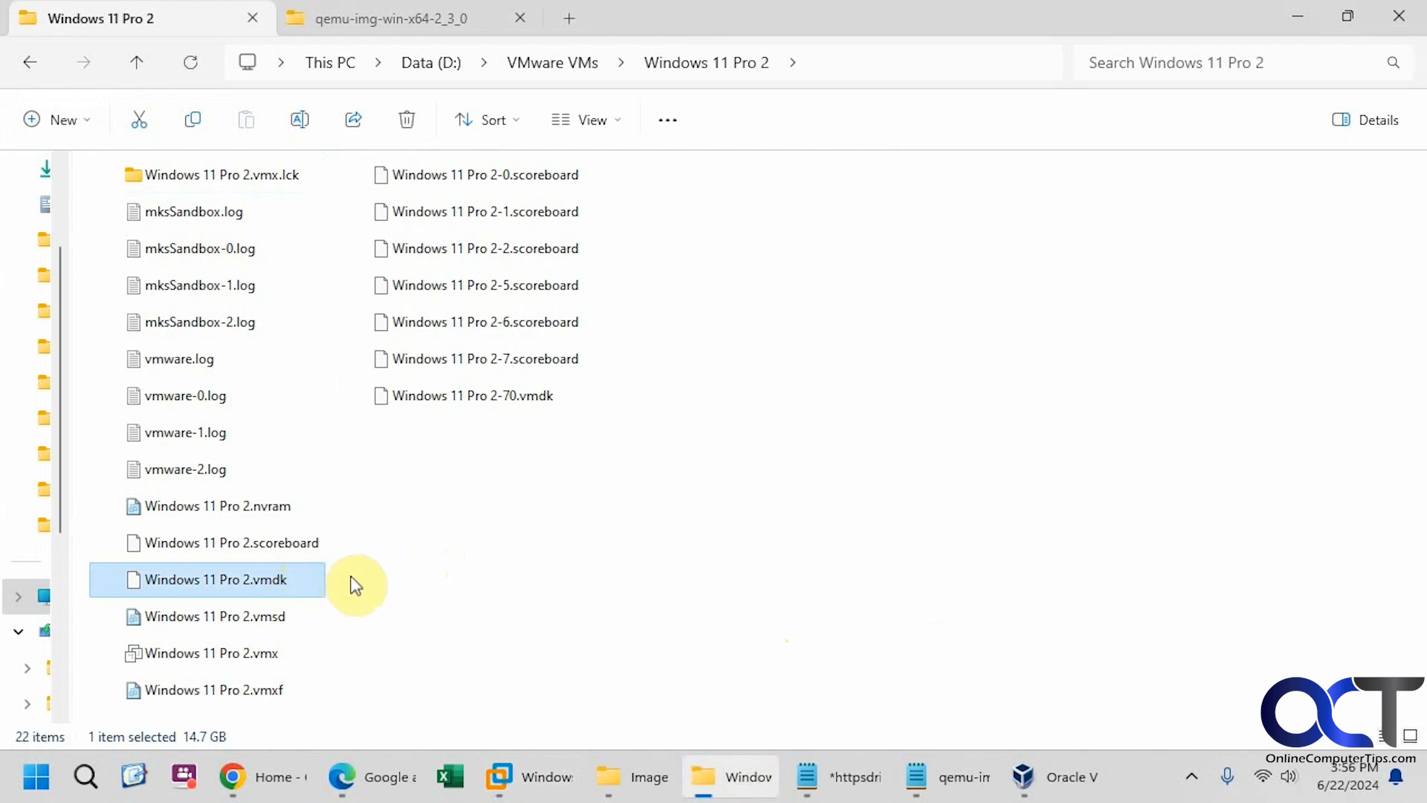
mouse_move(494, 482)
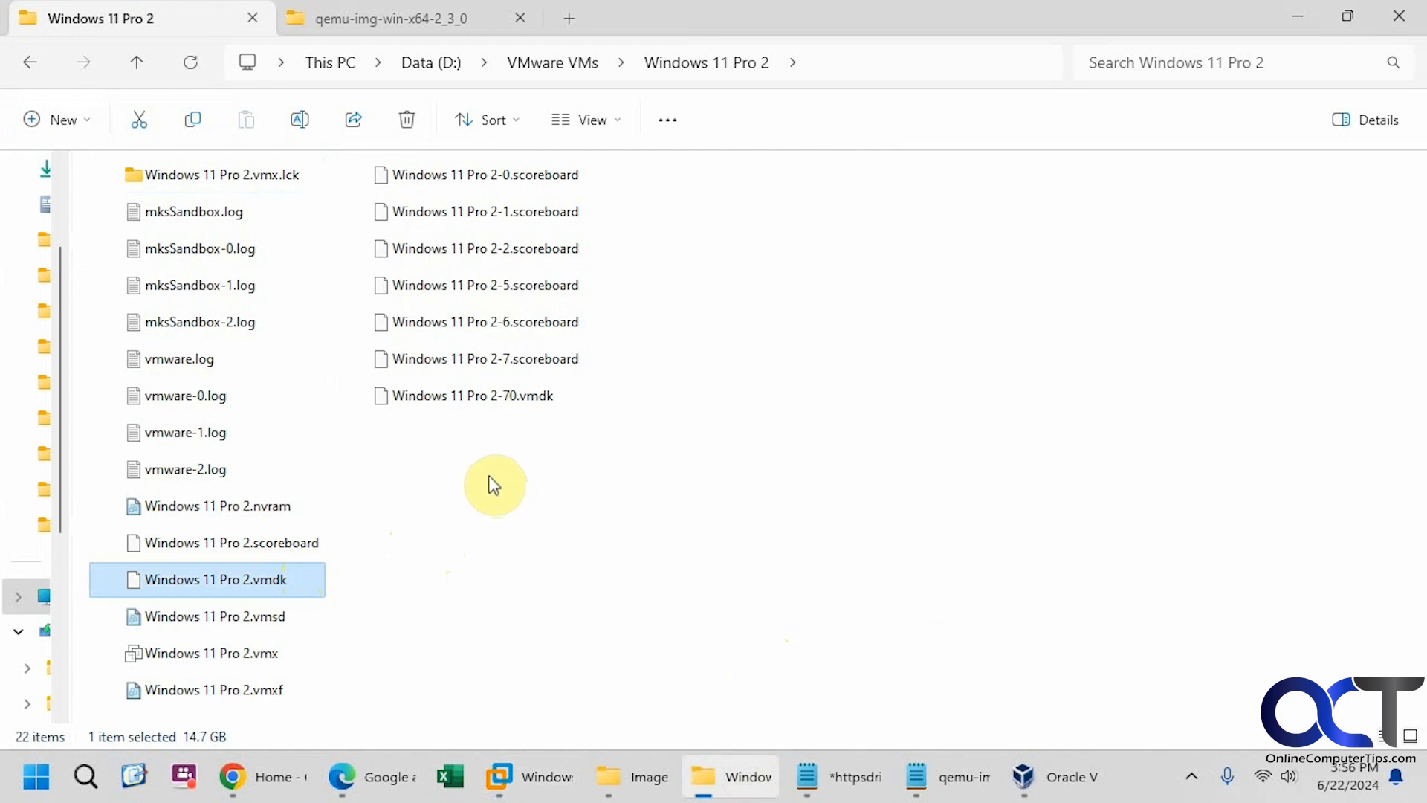
click(391, 17)
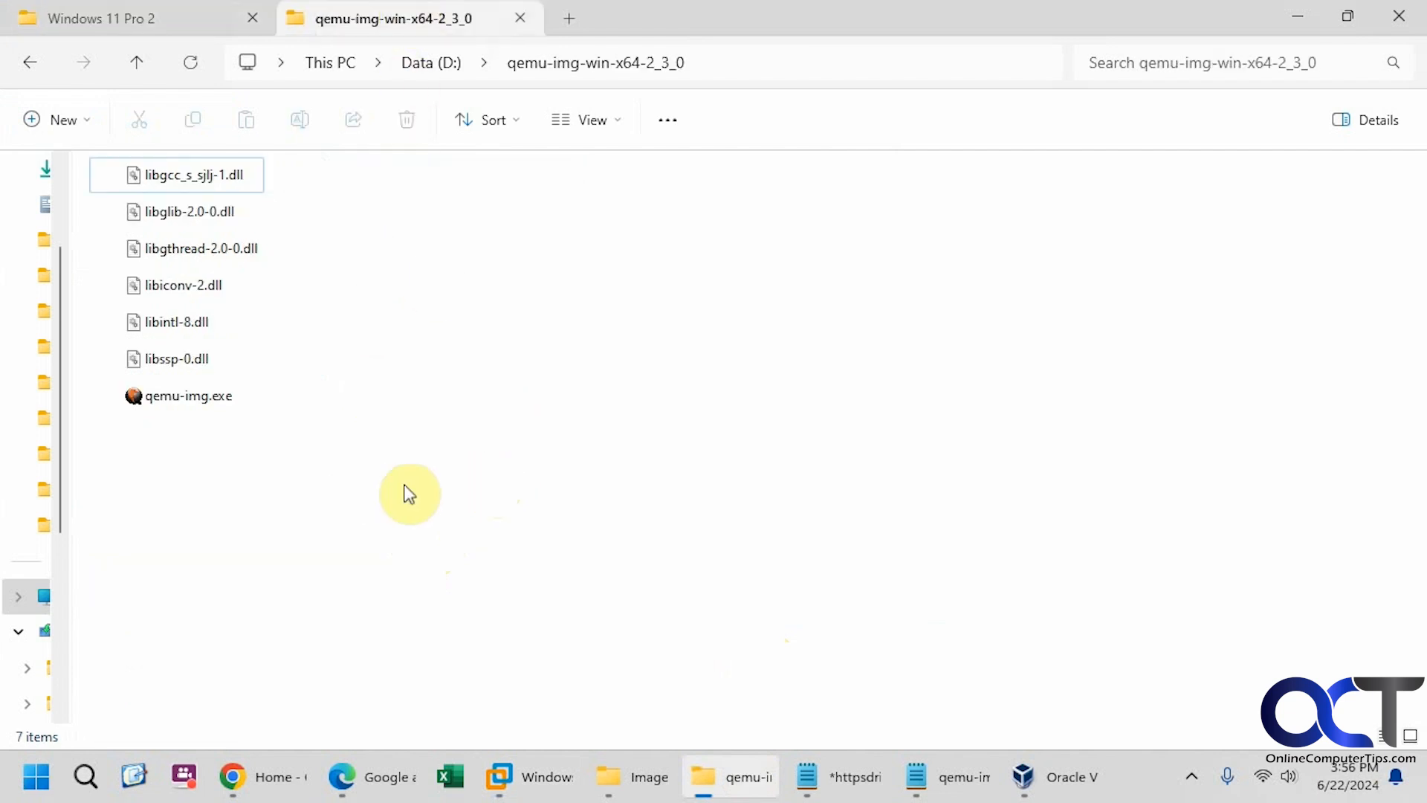
click(188, 395)
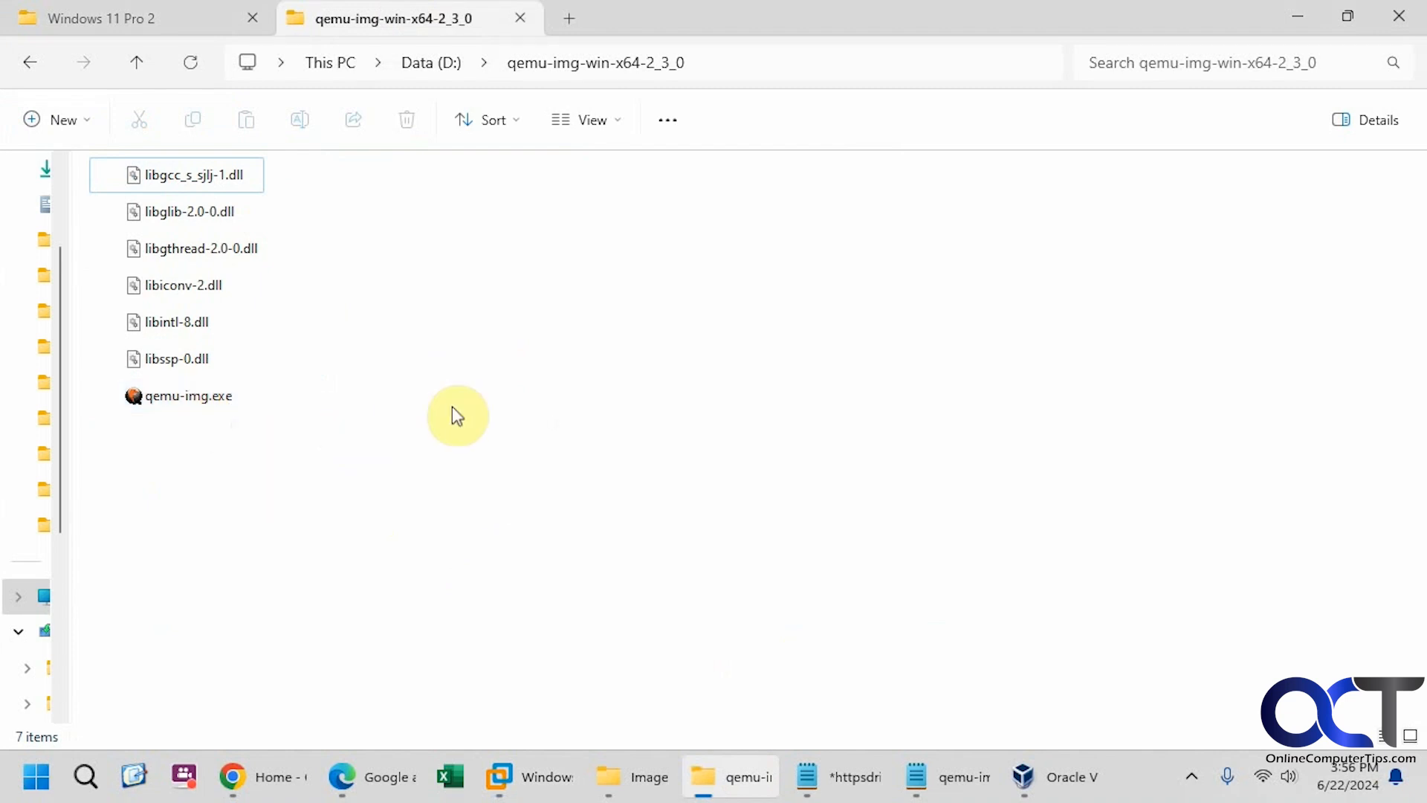
mouse_move(499, 402)
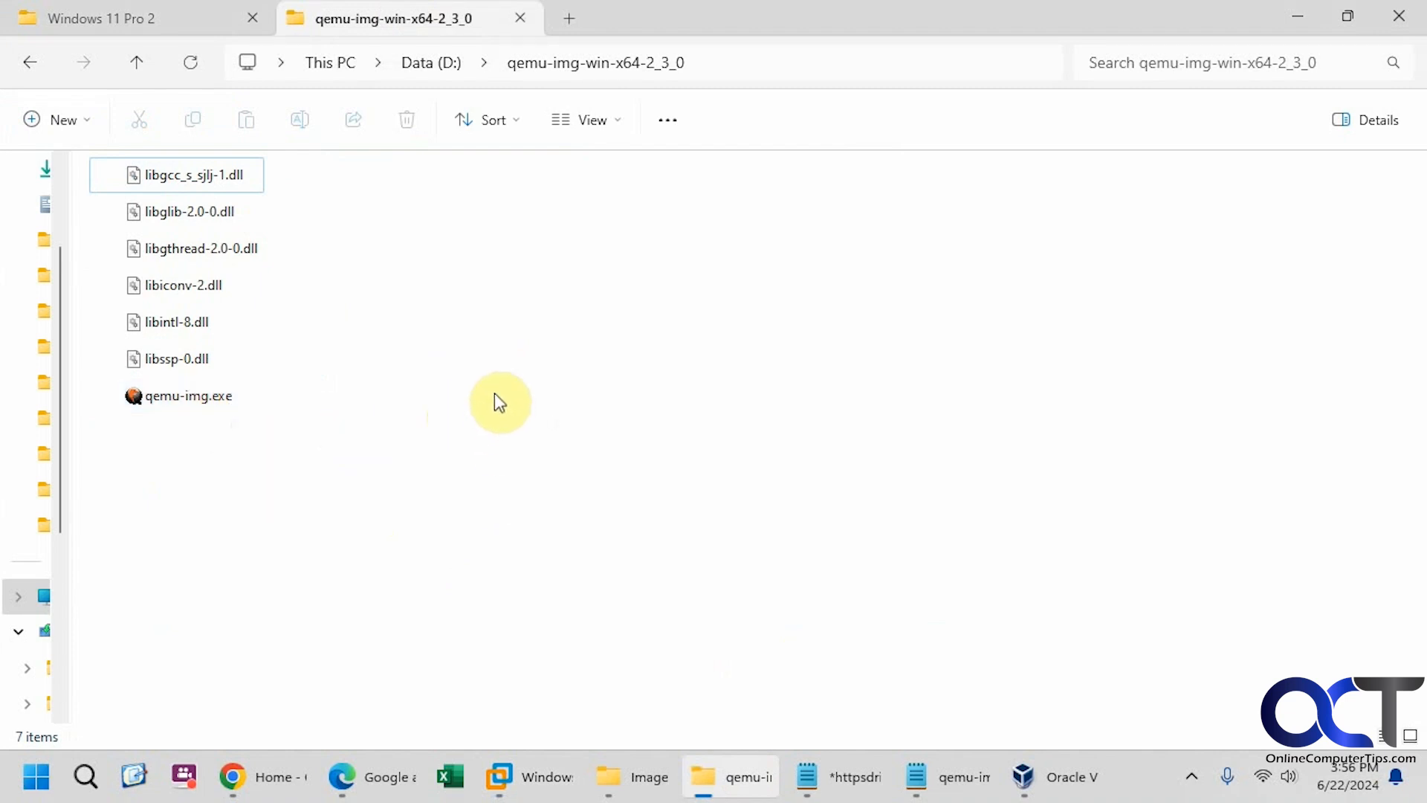
click(190, 211)
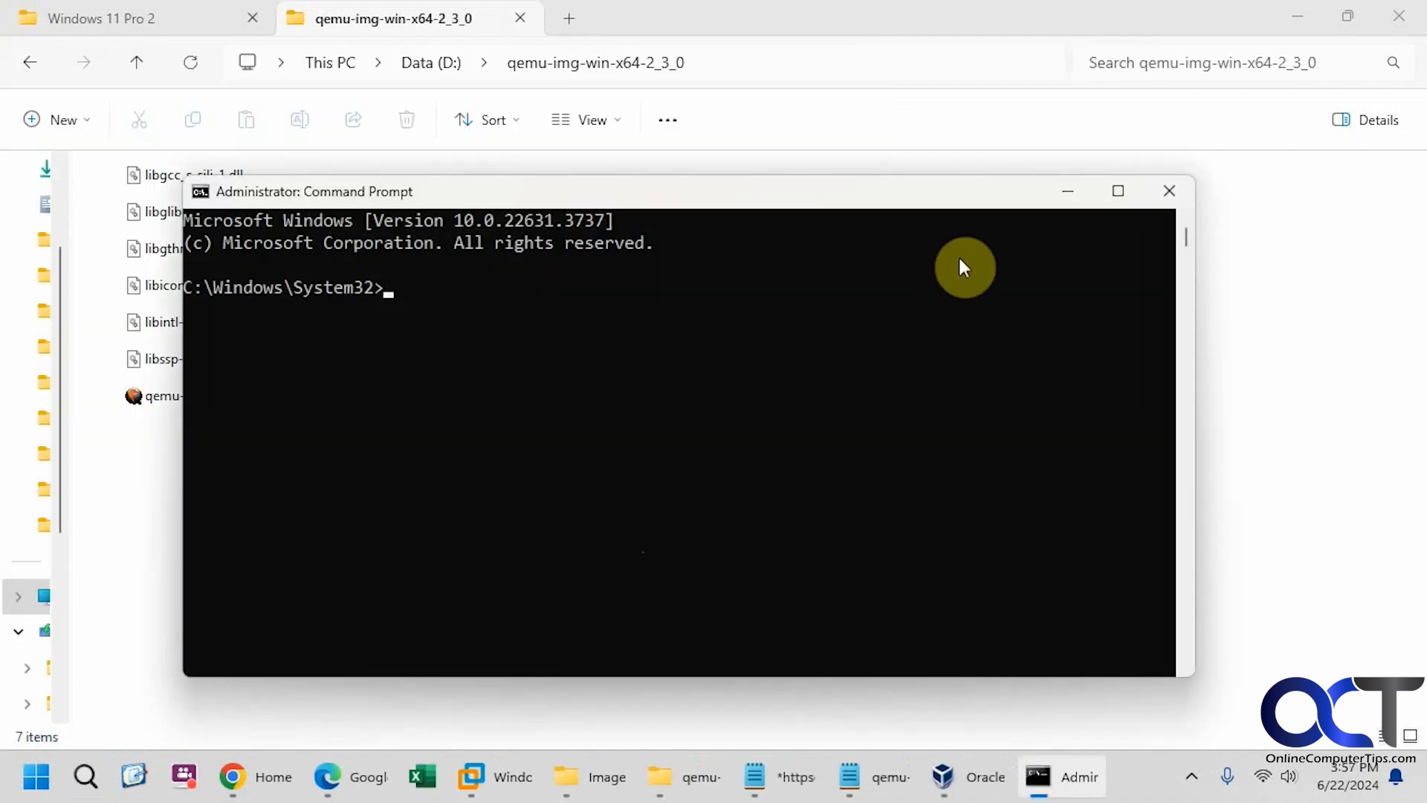
mouse_move(551, 143)
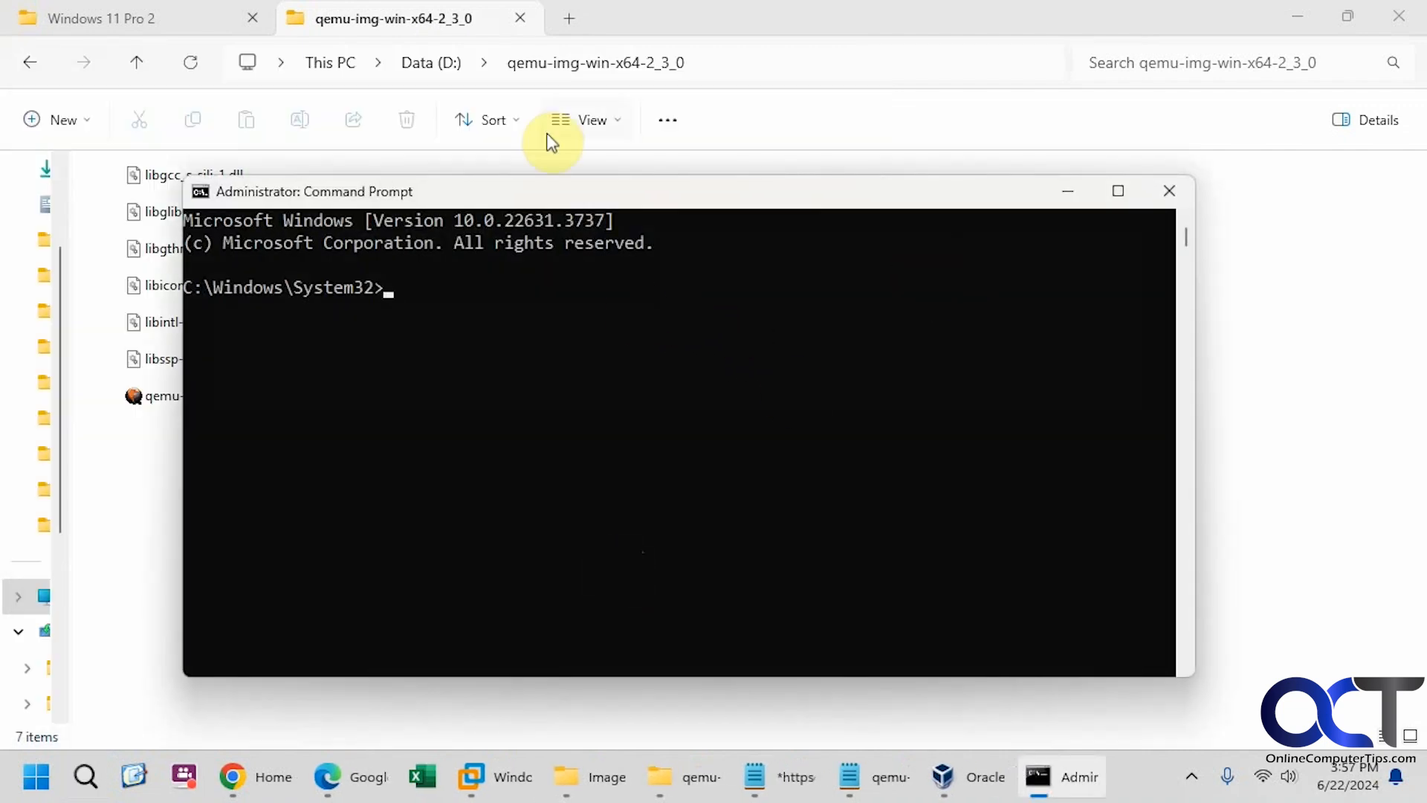
- Launch Command Prompt with administrator rights
text(d)
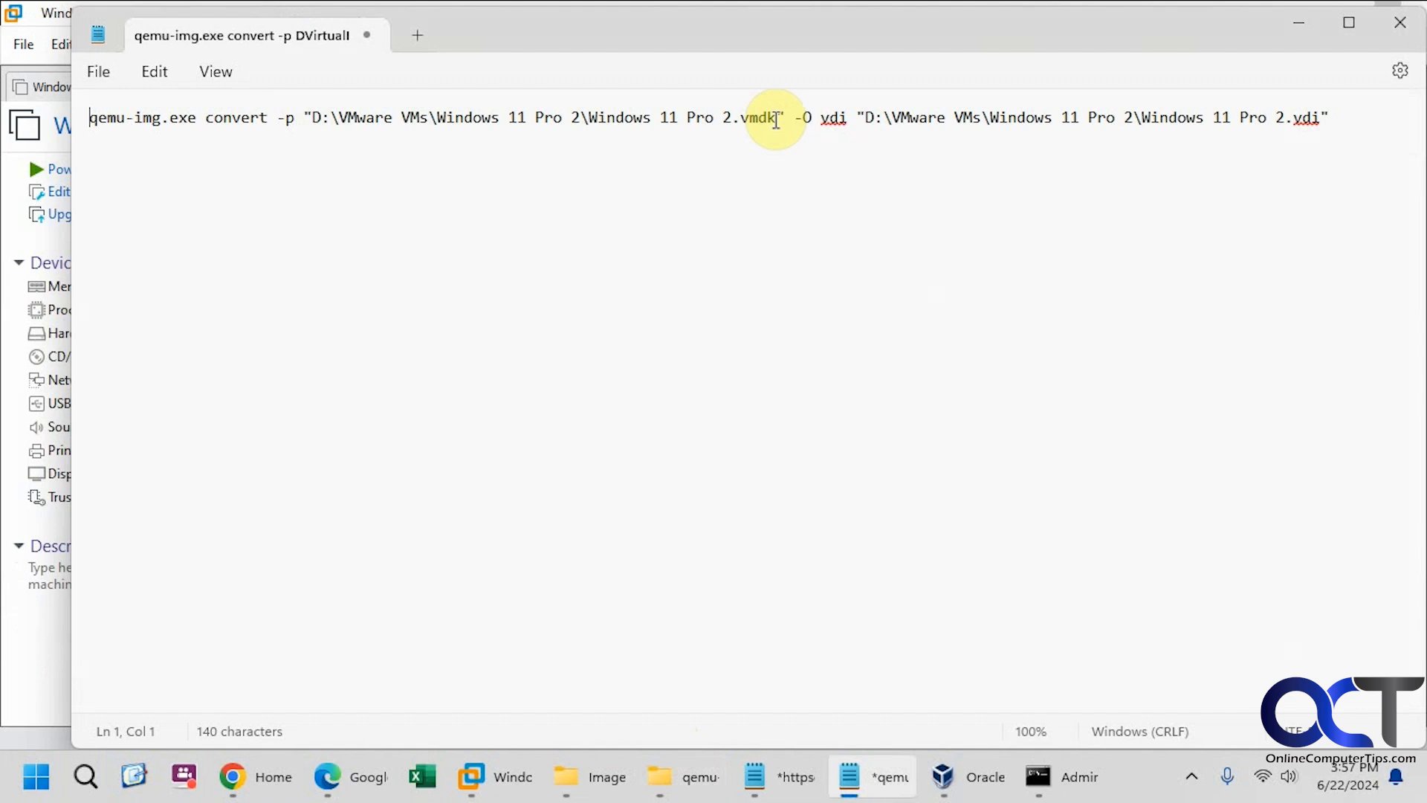
- Check the qemu-img convert line's .vmdk source and .vdi destination in Notepad, then copy it
drag(774, 117, 428, 116)
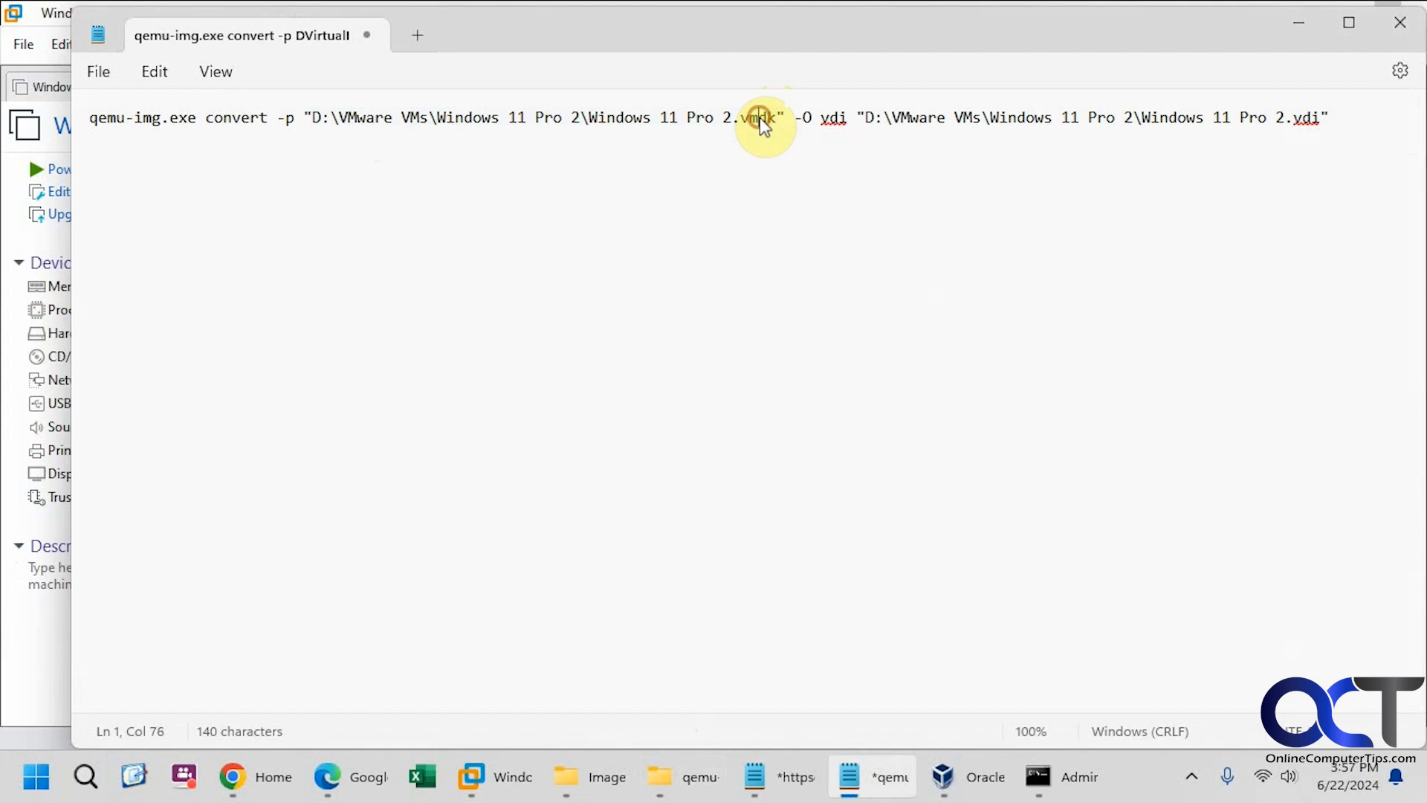
drag(760, 117, 592, 117)
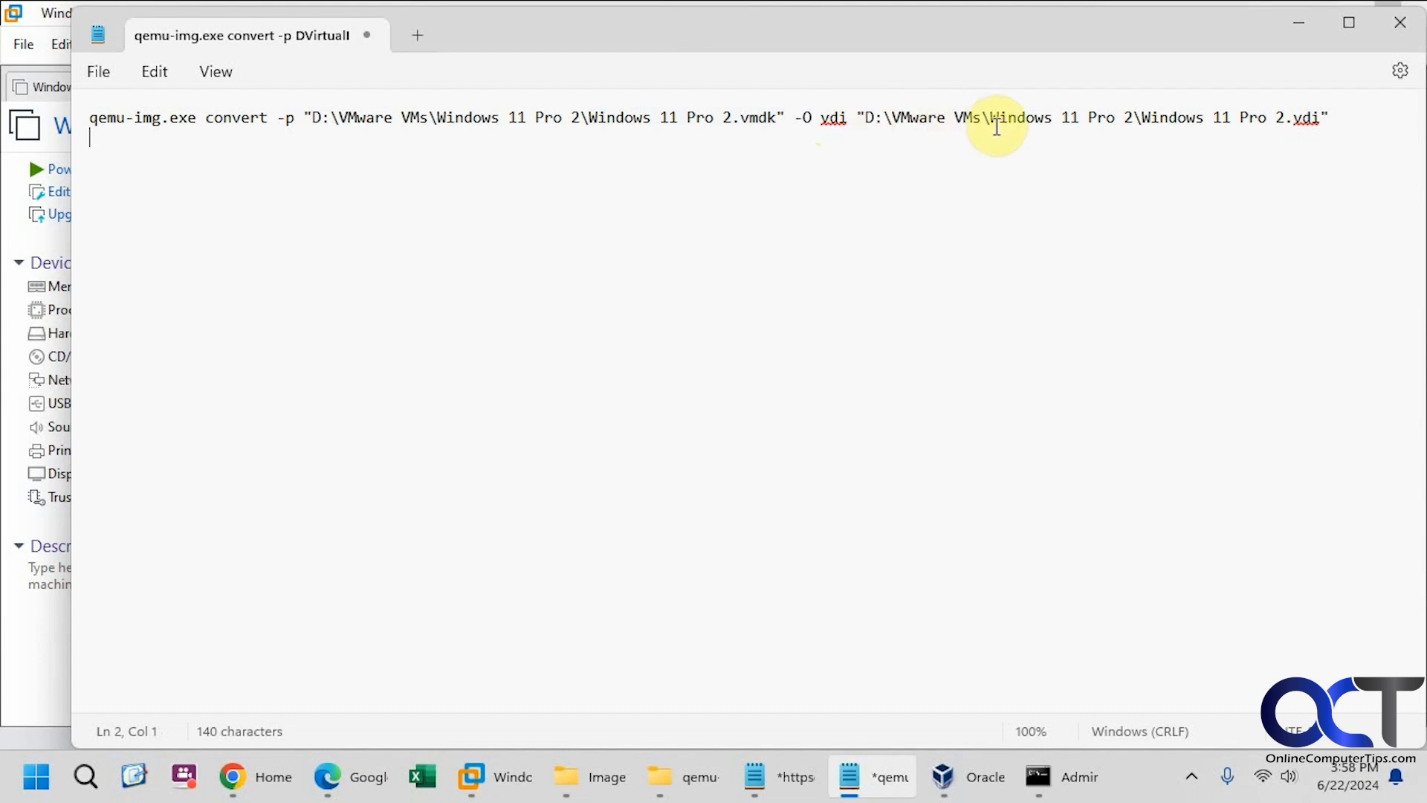
mouse_move(1236, 125)
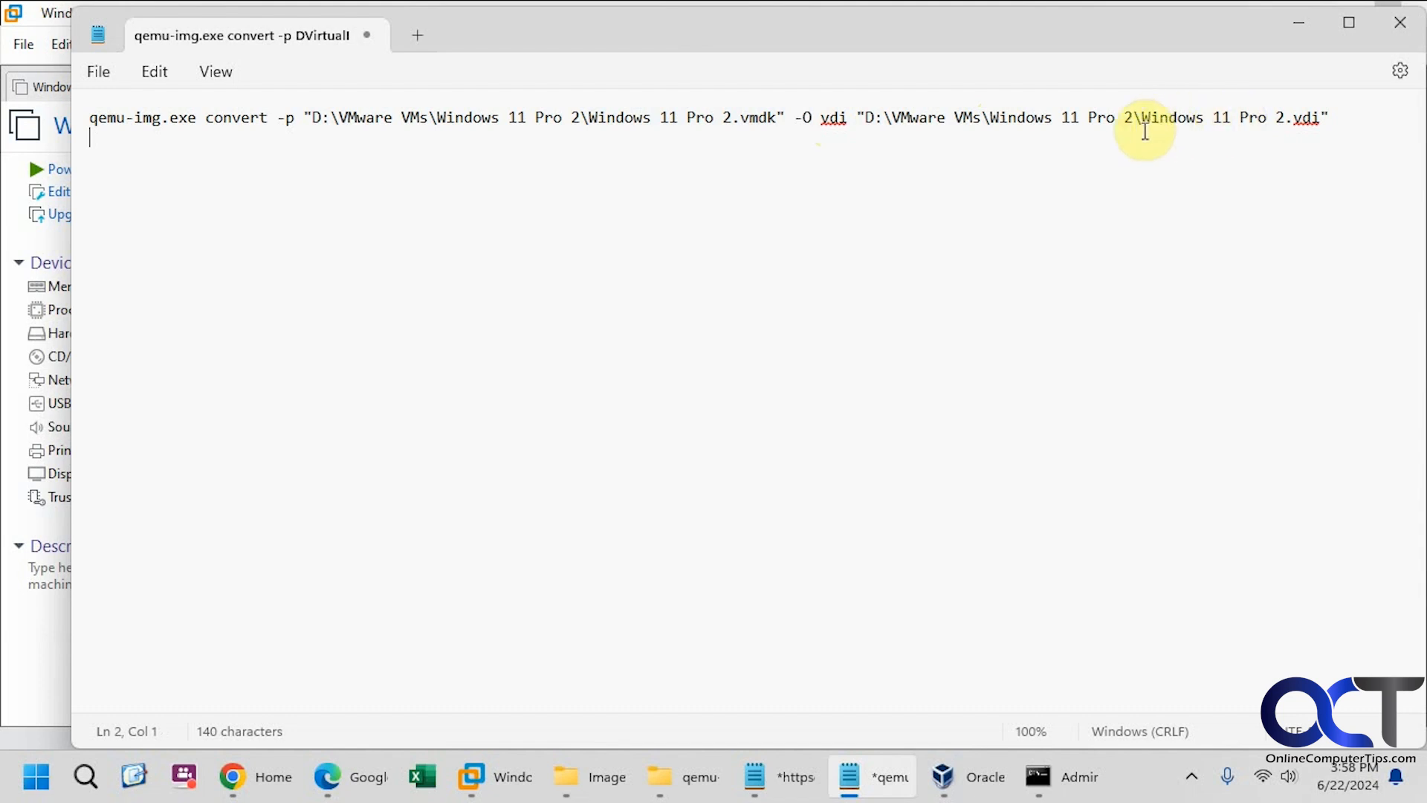
mouse_move(1043, 394)
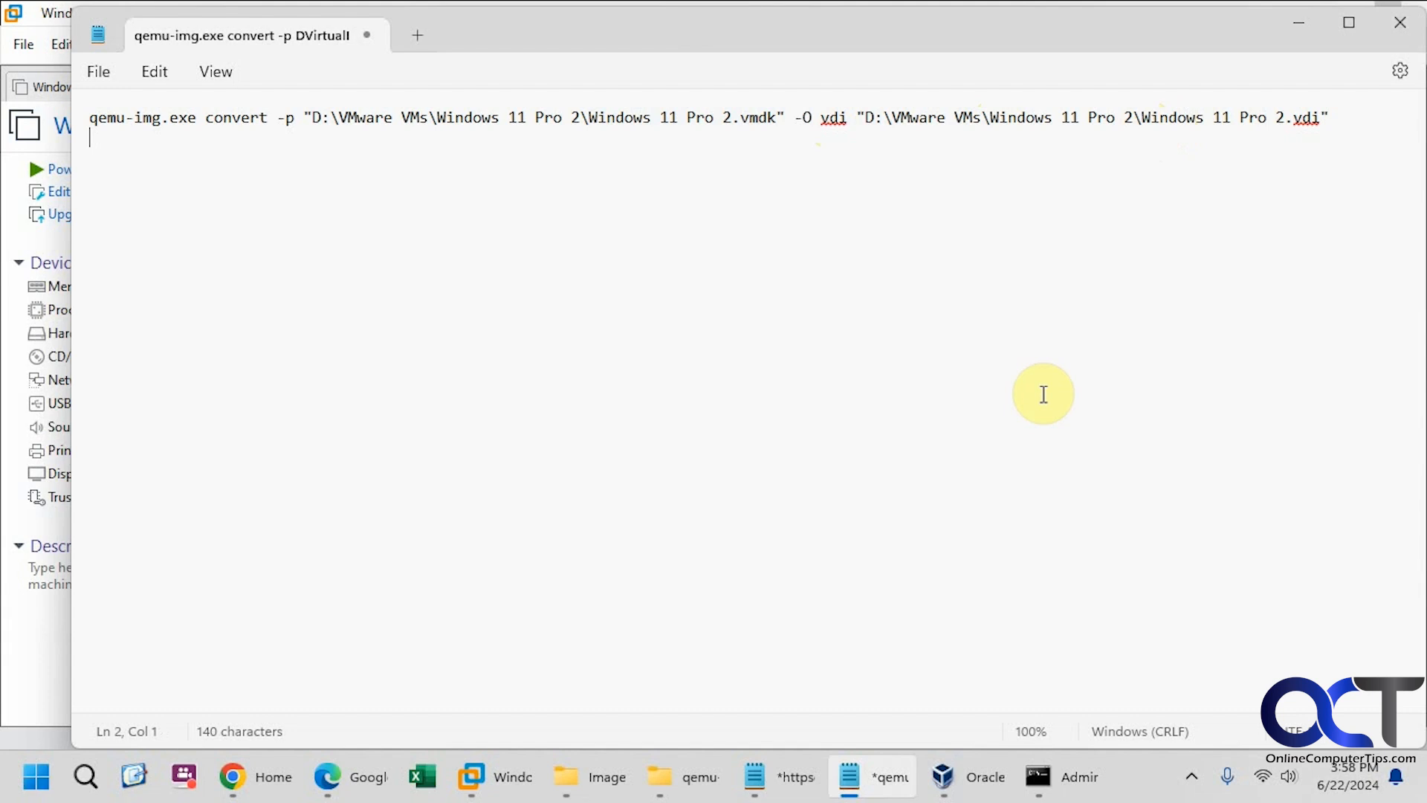
mouse_move(962, 336)
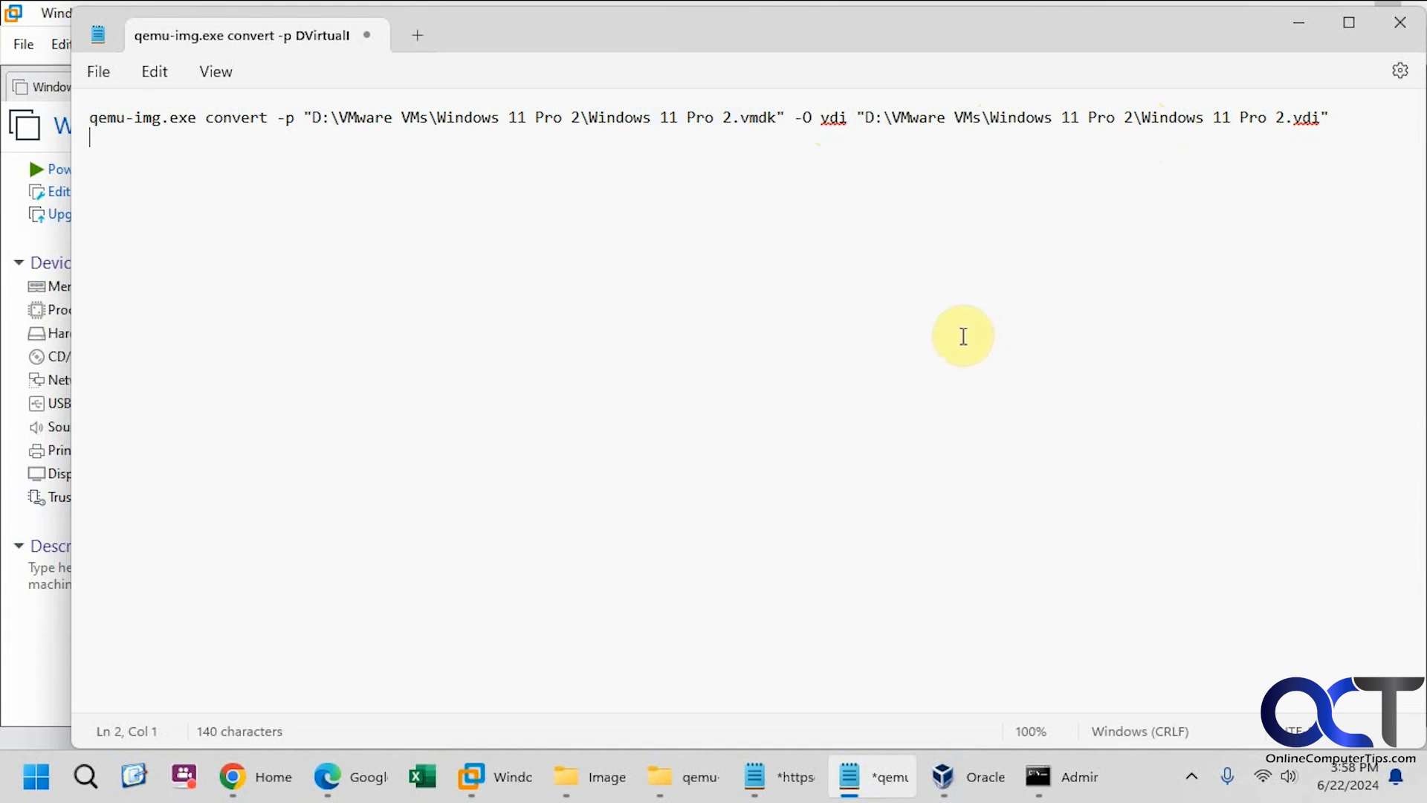
mouse_move(1019, 117)
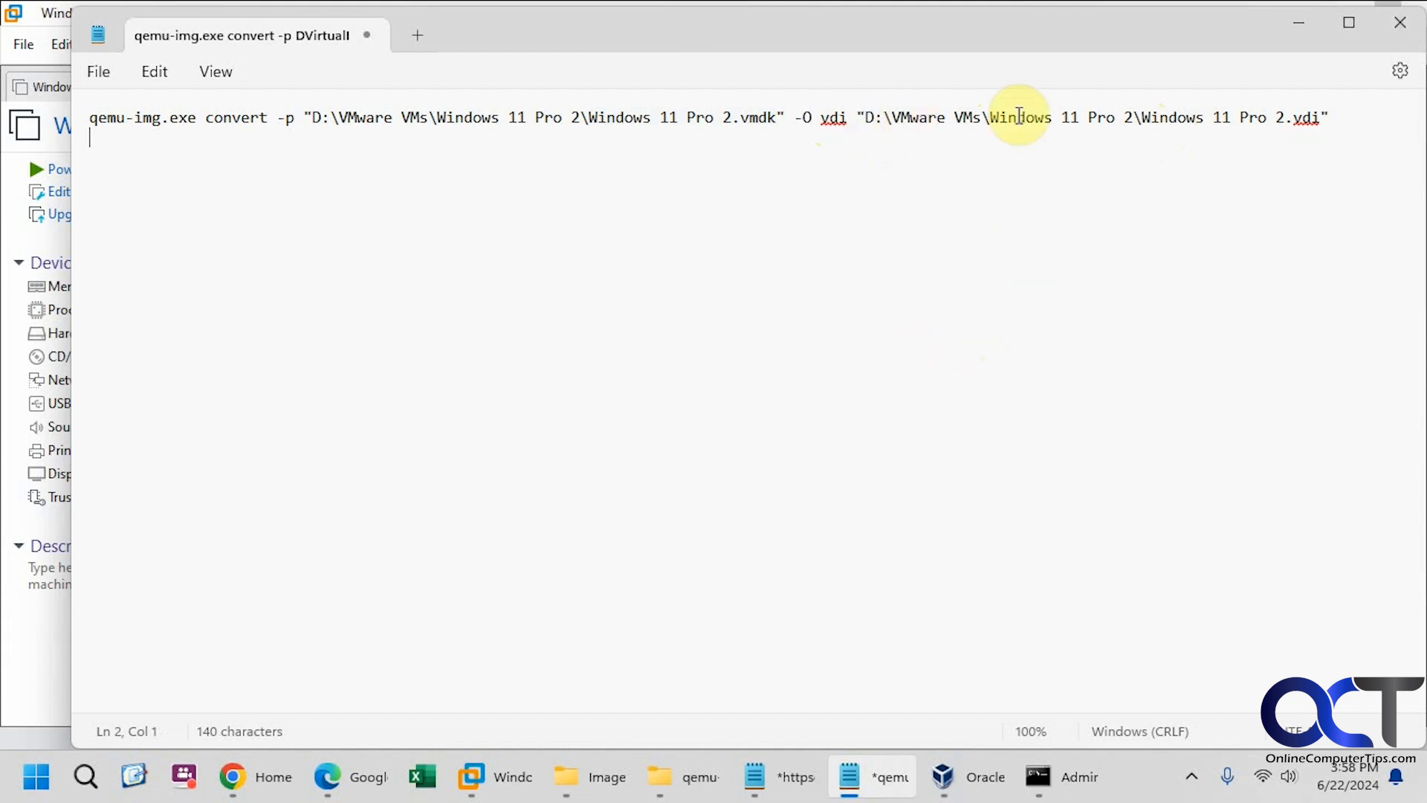
mouse_move(1229, 119)
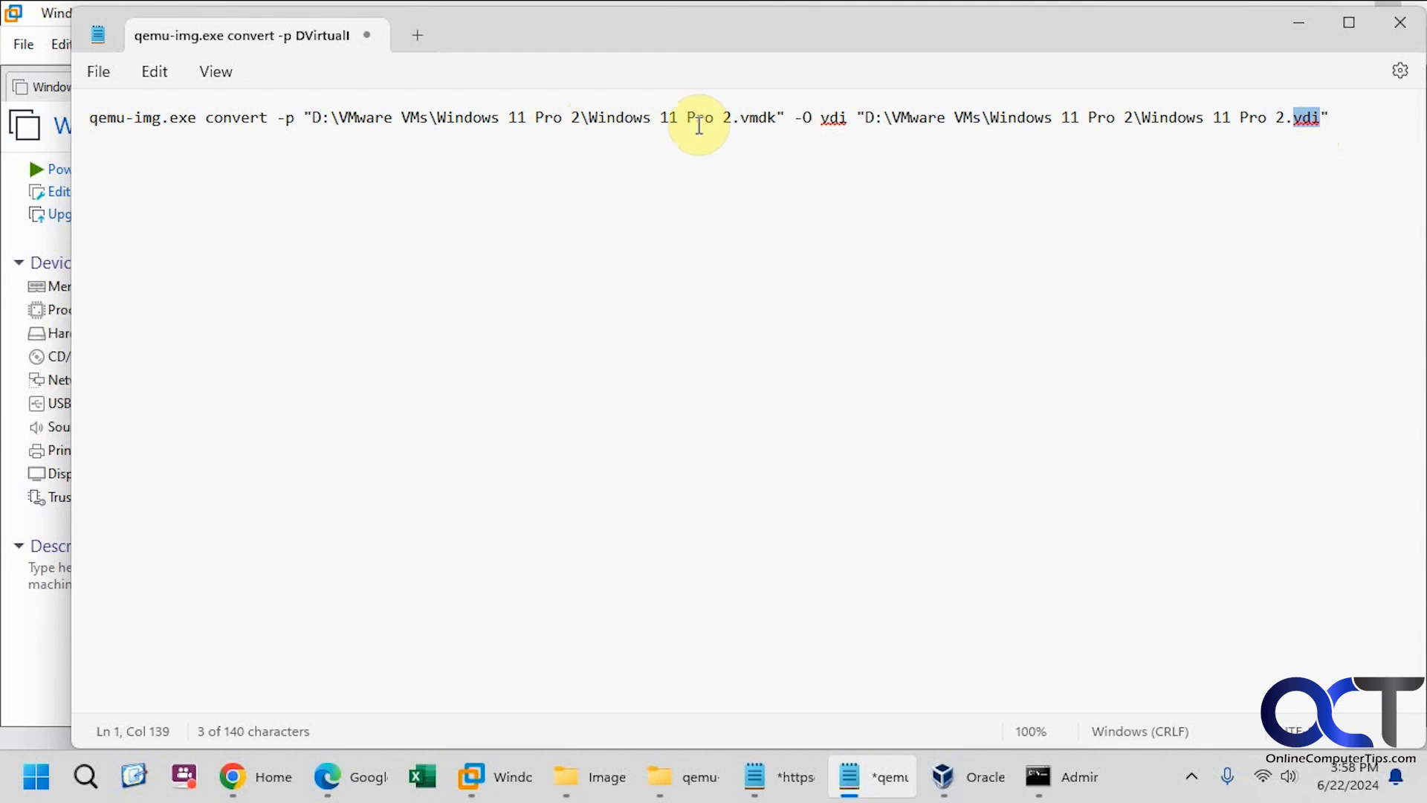
key(enter)
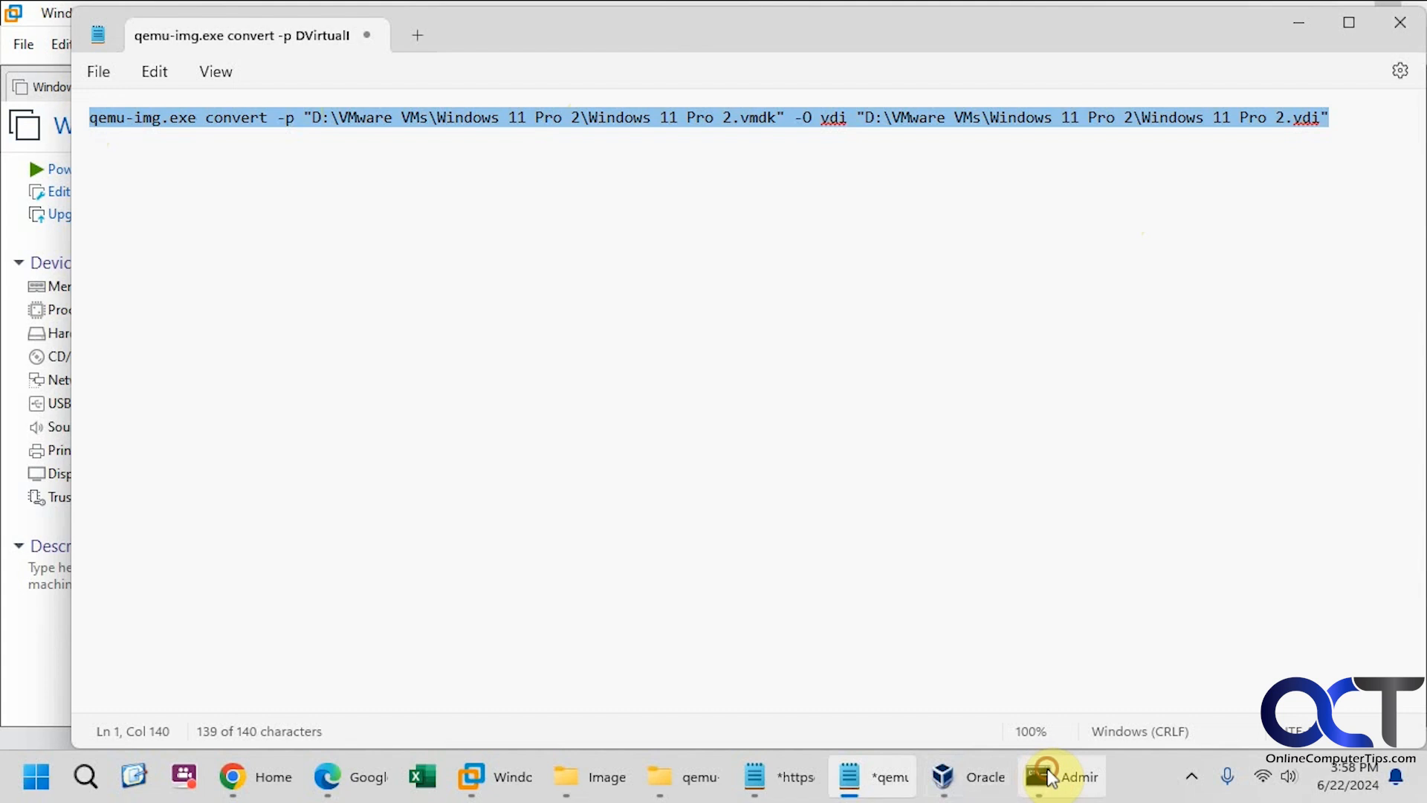
click(1059, 776)
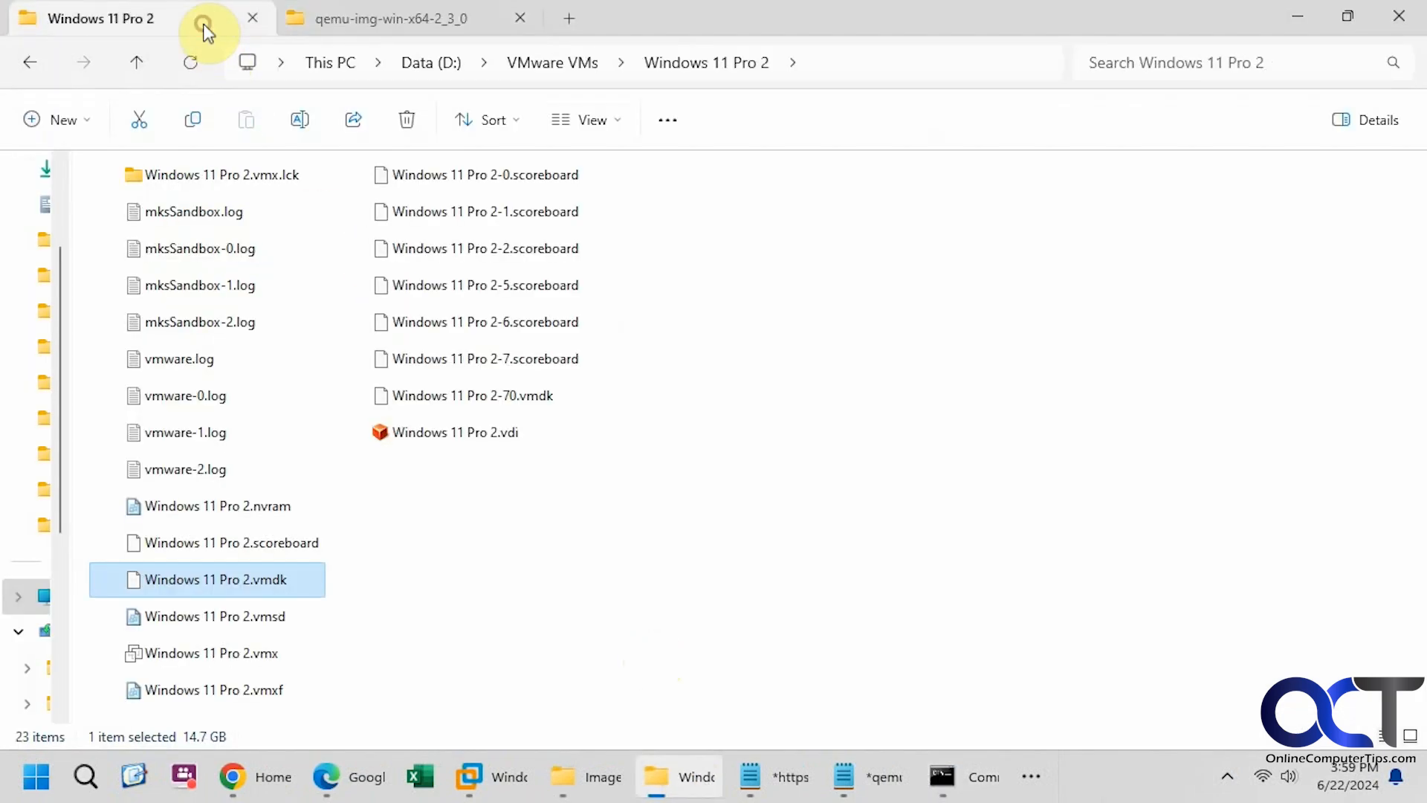
mouse_move(473, 437)
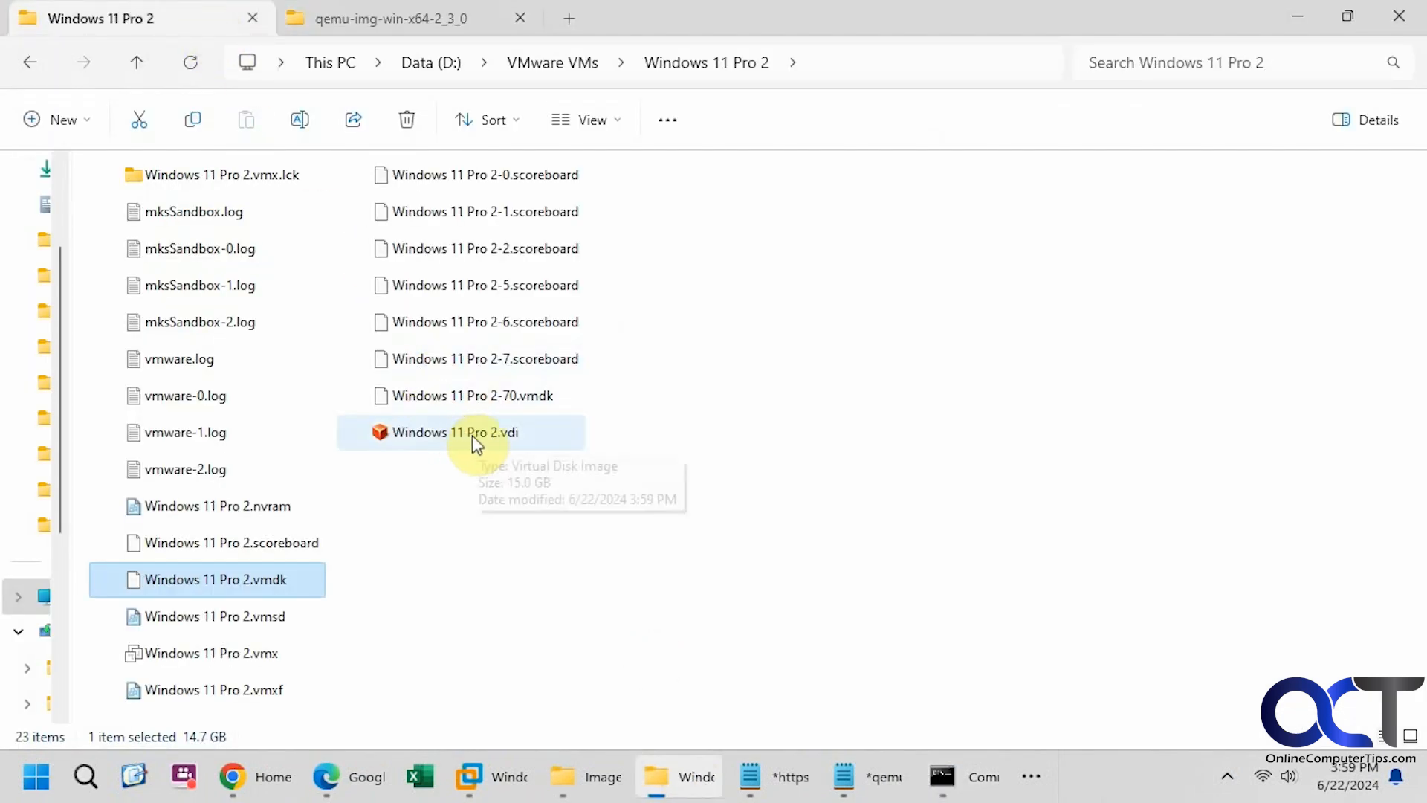
- Compare the 15.0 GB Windows 11 Pro 2.vdi with the original vmdk, then switch to VirtualBox Manager
click(460, 431)
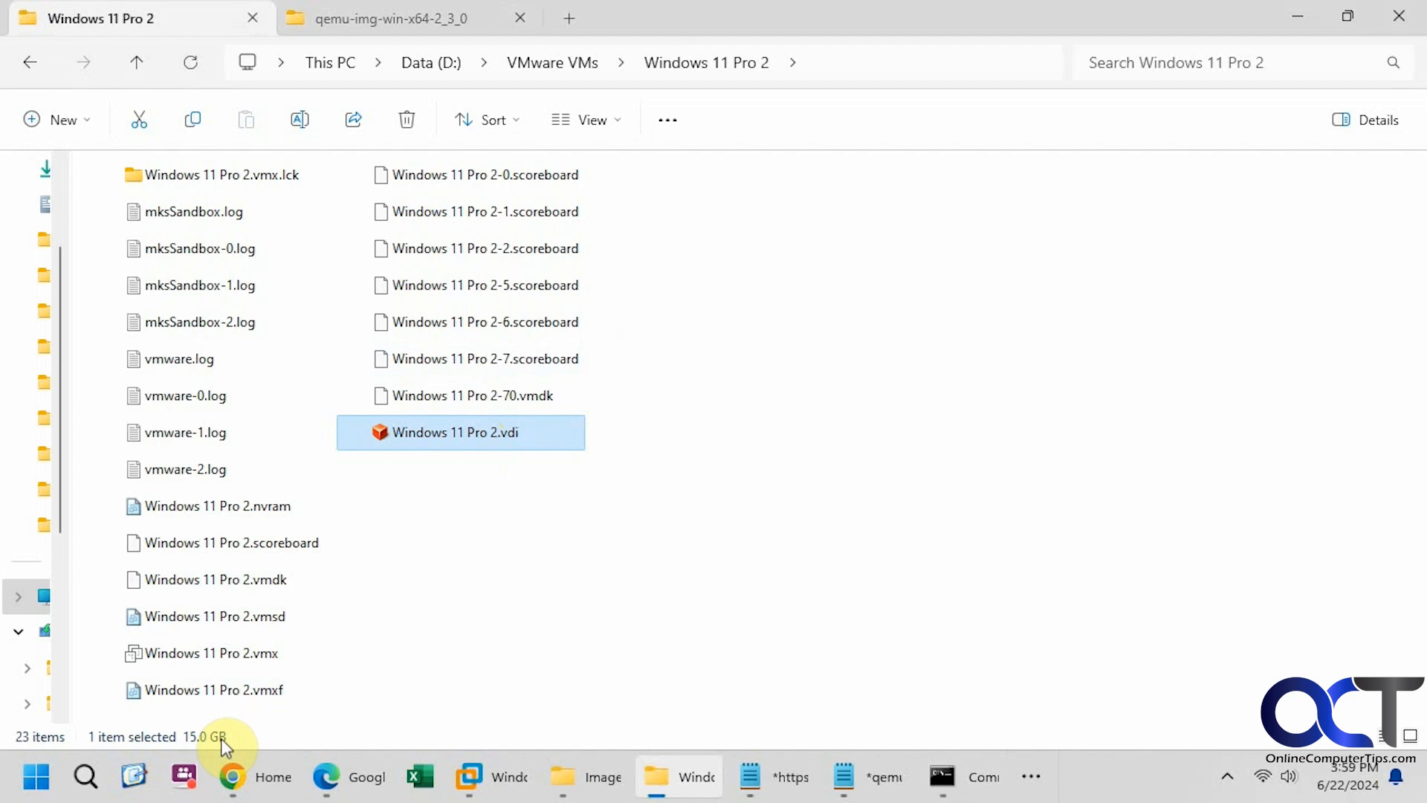
click(216, 579)
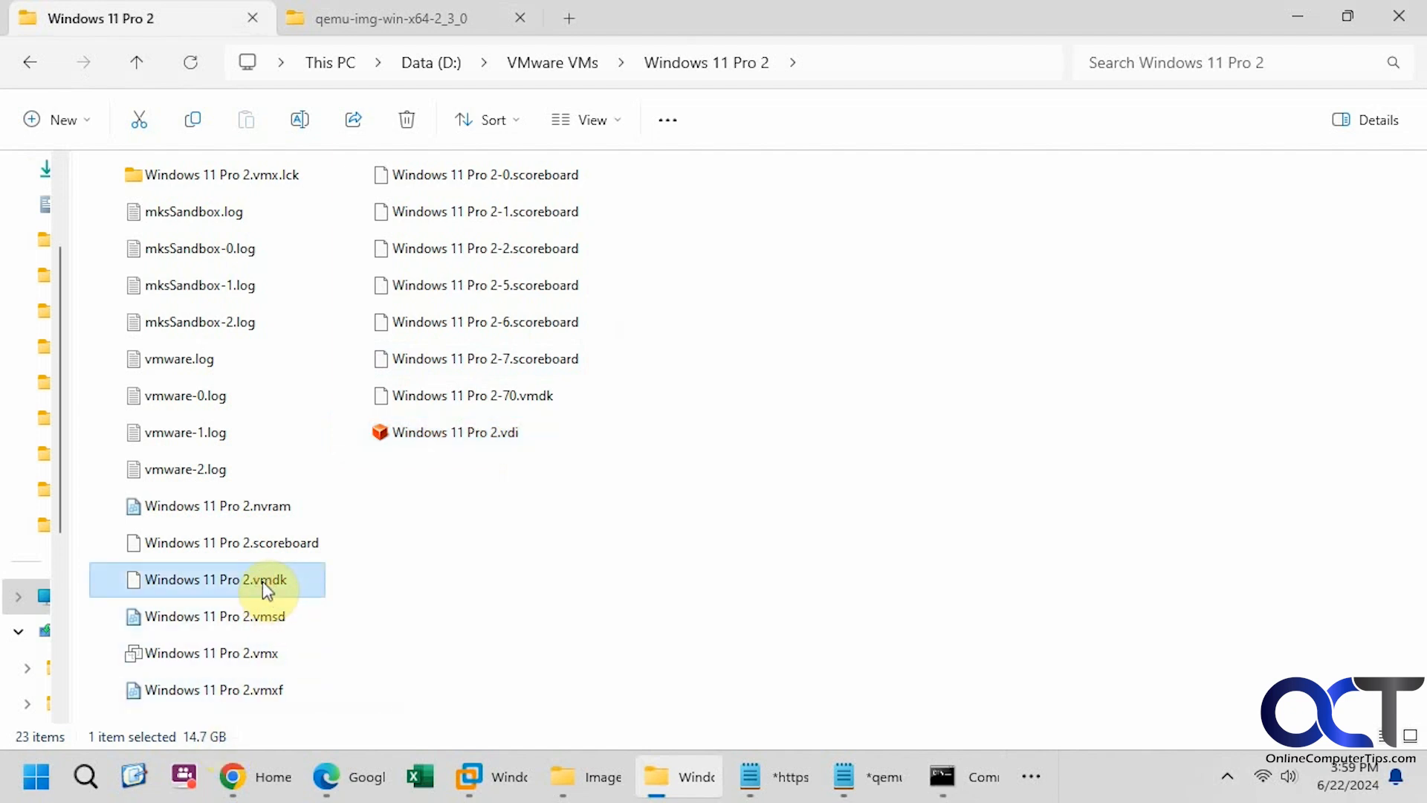
mouse_move(474, 573)
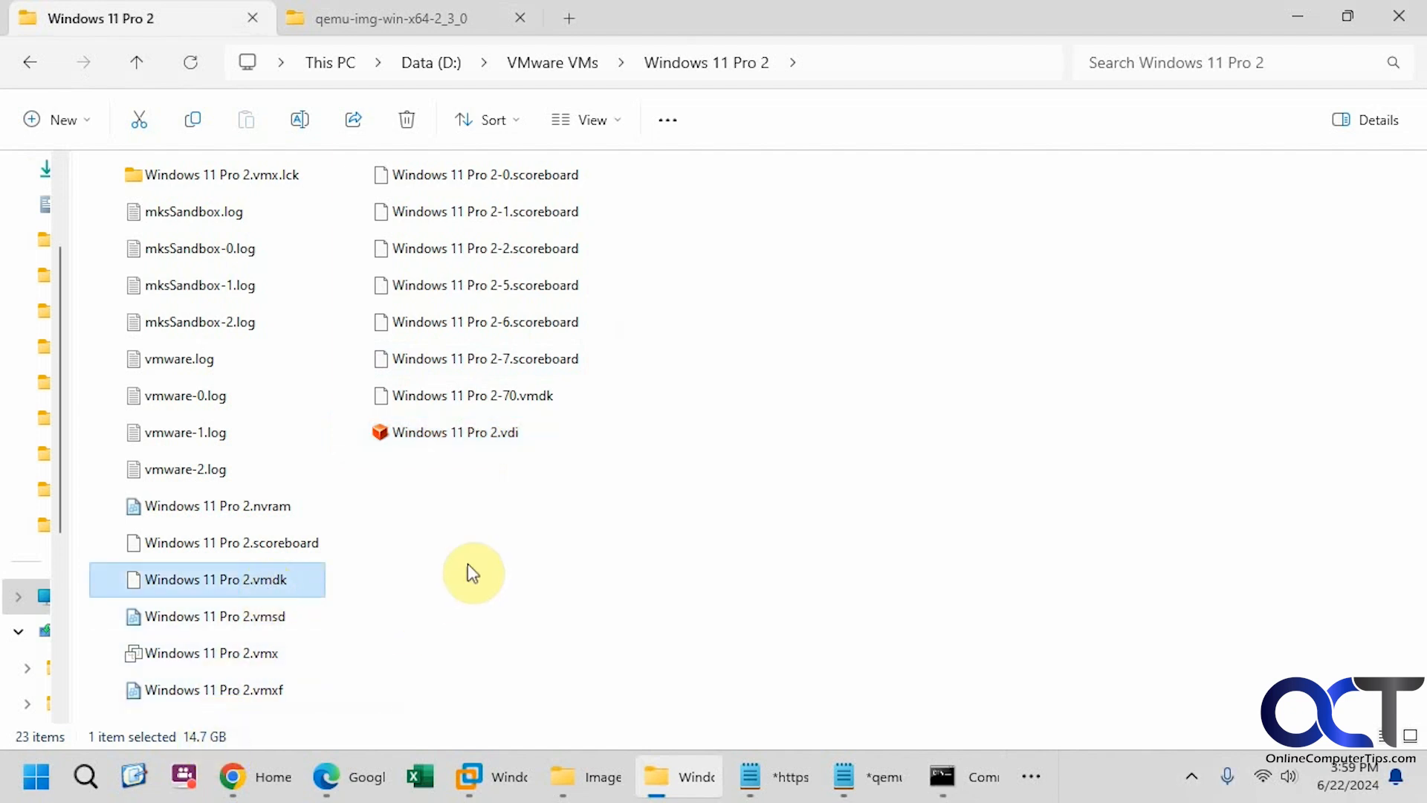
mouse_move(544, 564)
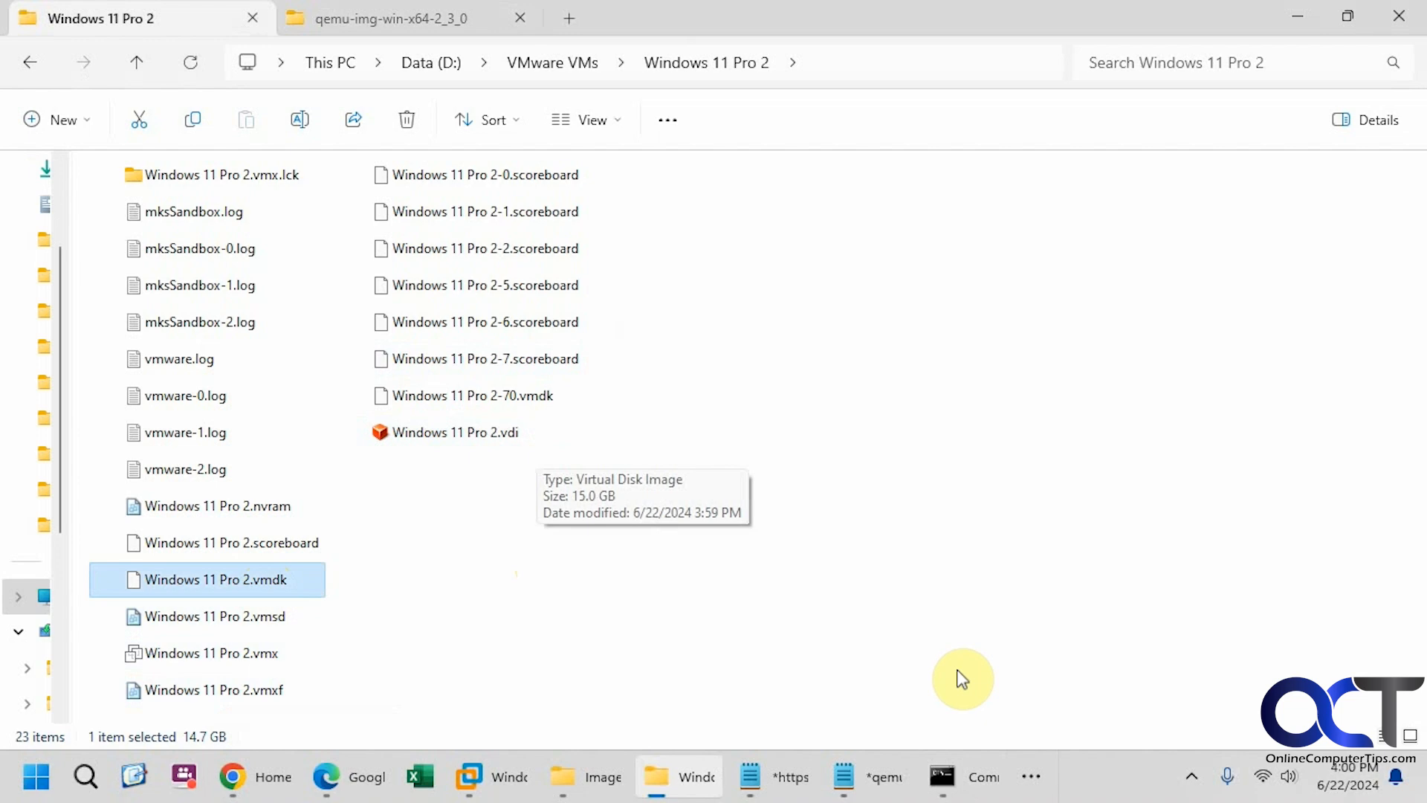
click(942, 776)
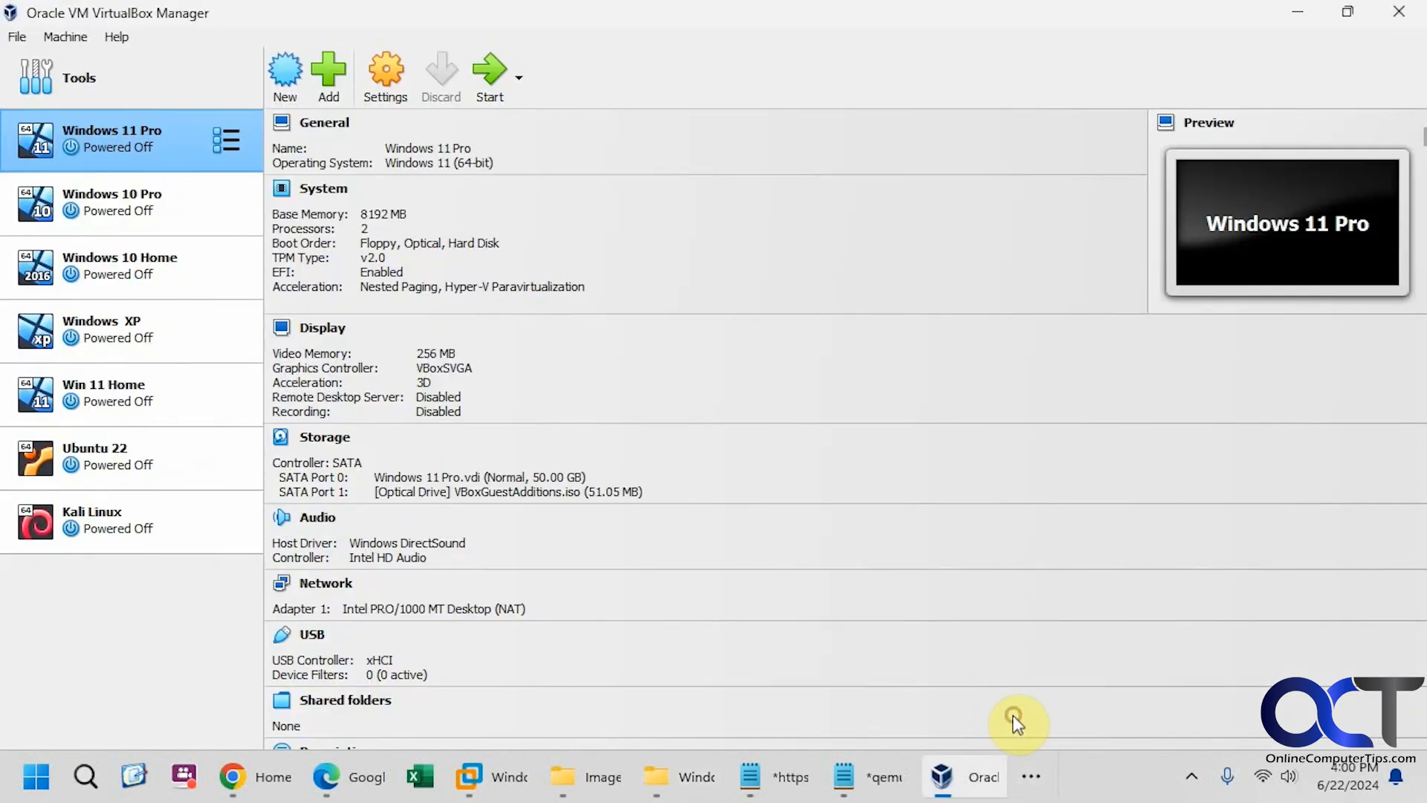
- Start a new VM named Imported with the Win11_23H2 ISO, skipping unattended installation
click(285, 73)
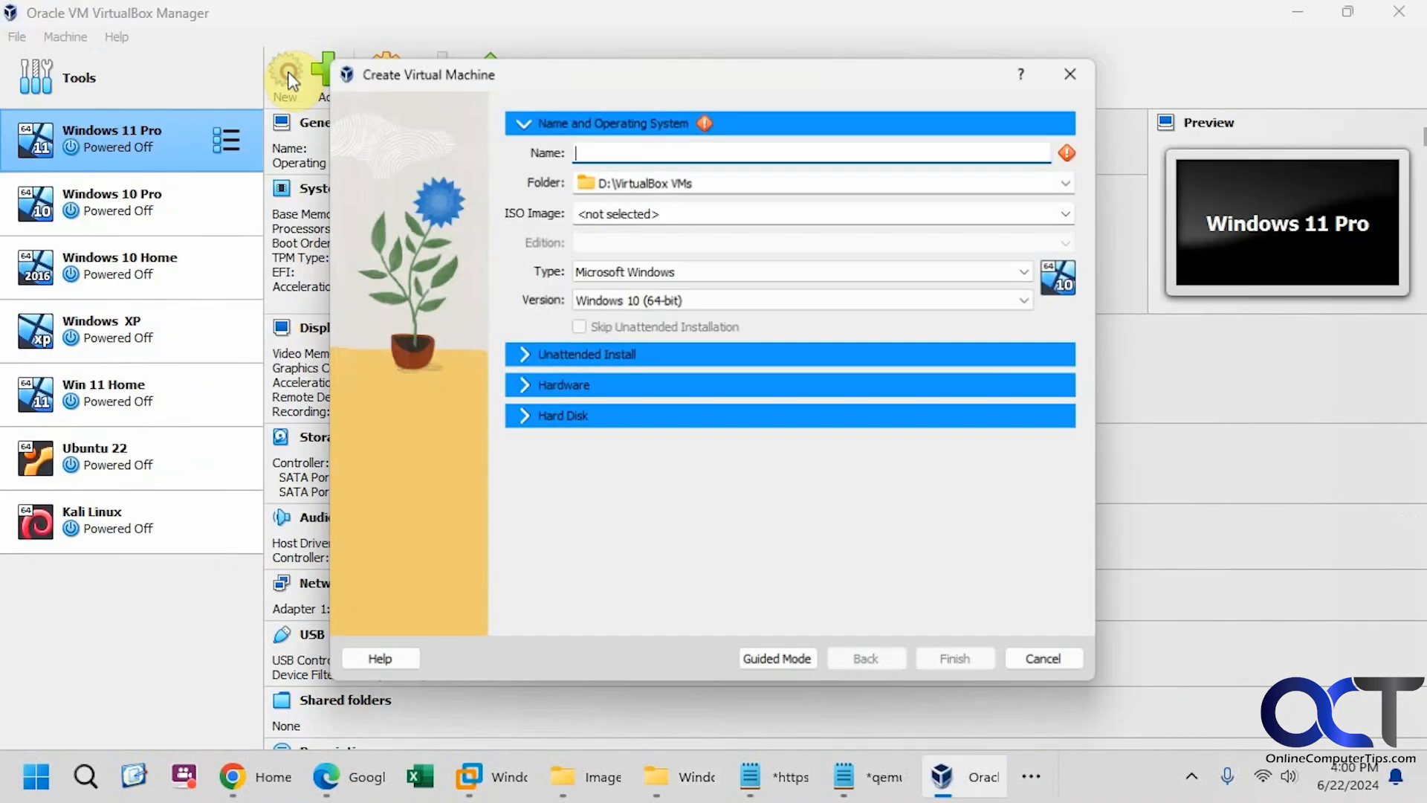
text(Imported)
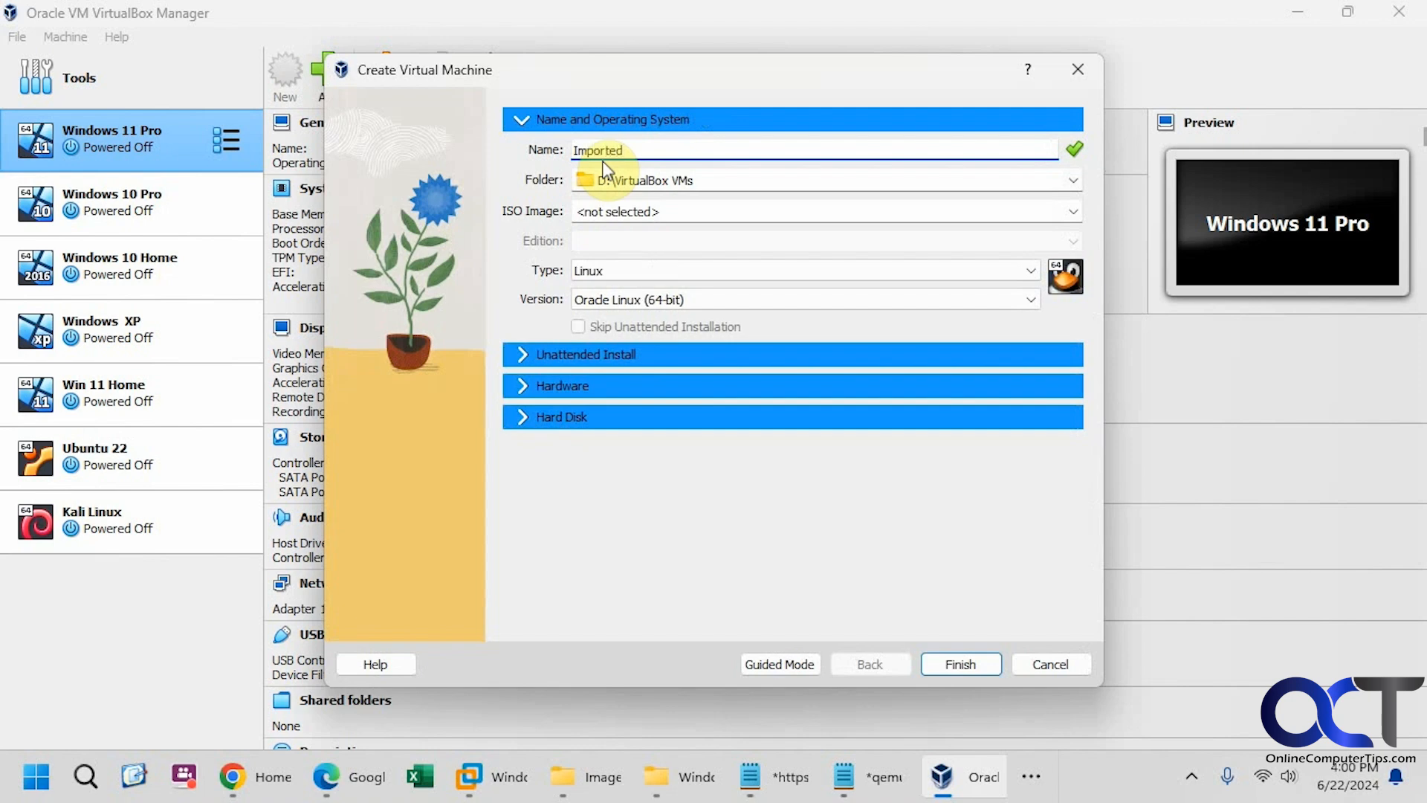
mouse_move(681, 199)
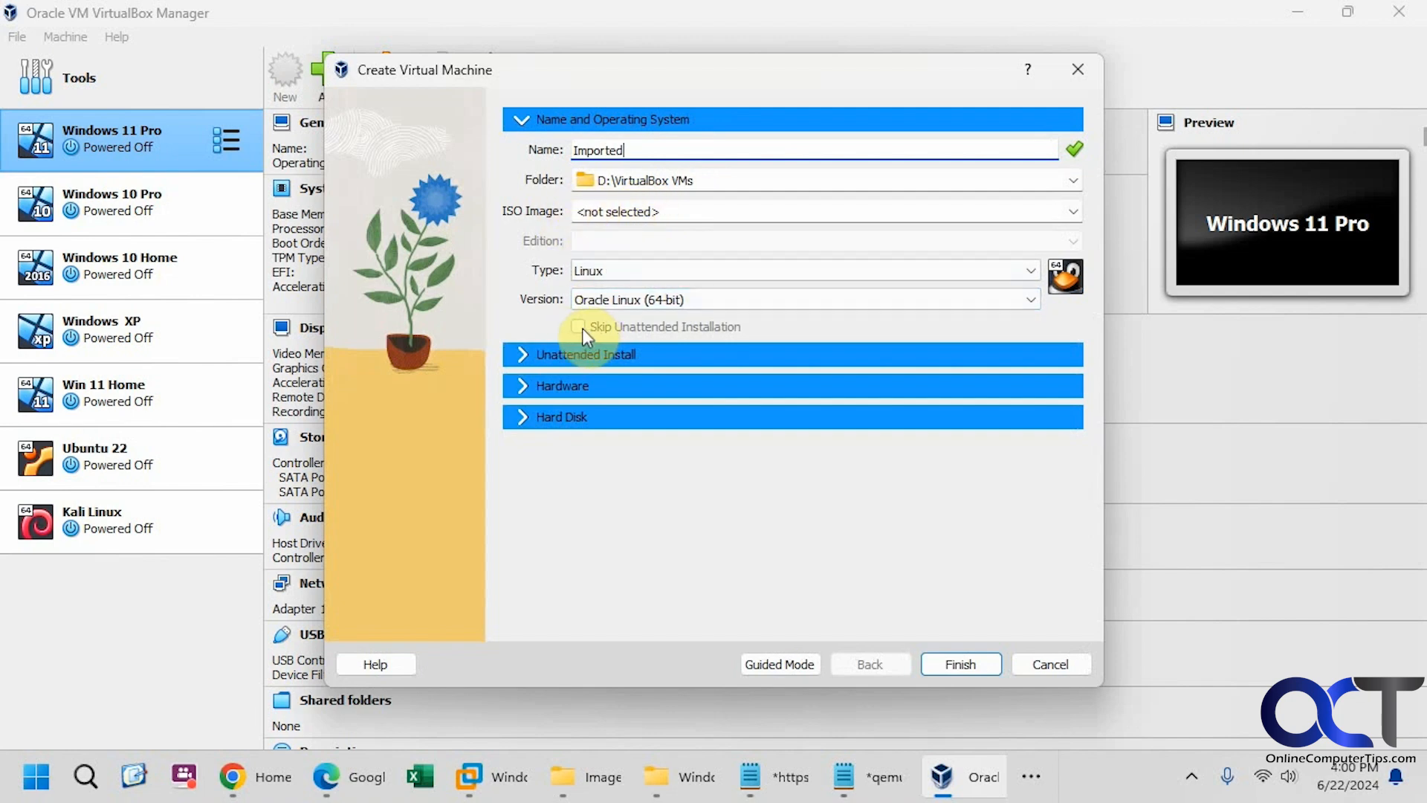
mouse_move(588, 336)
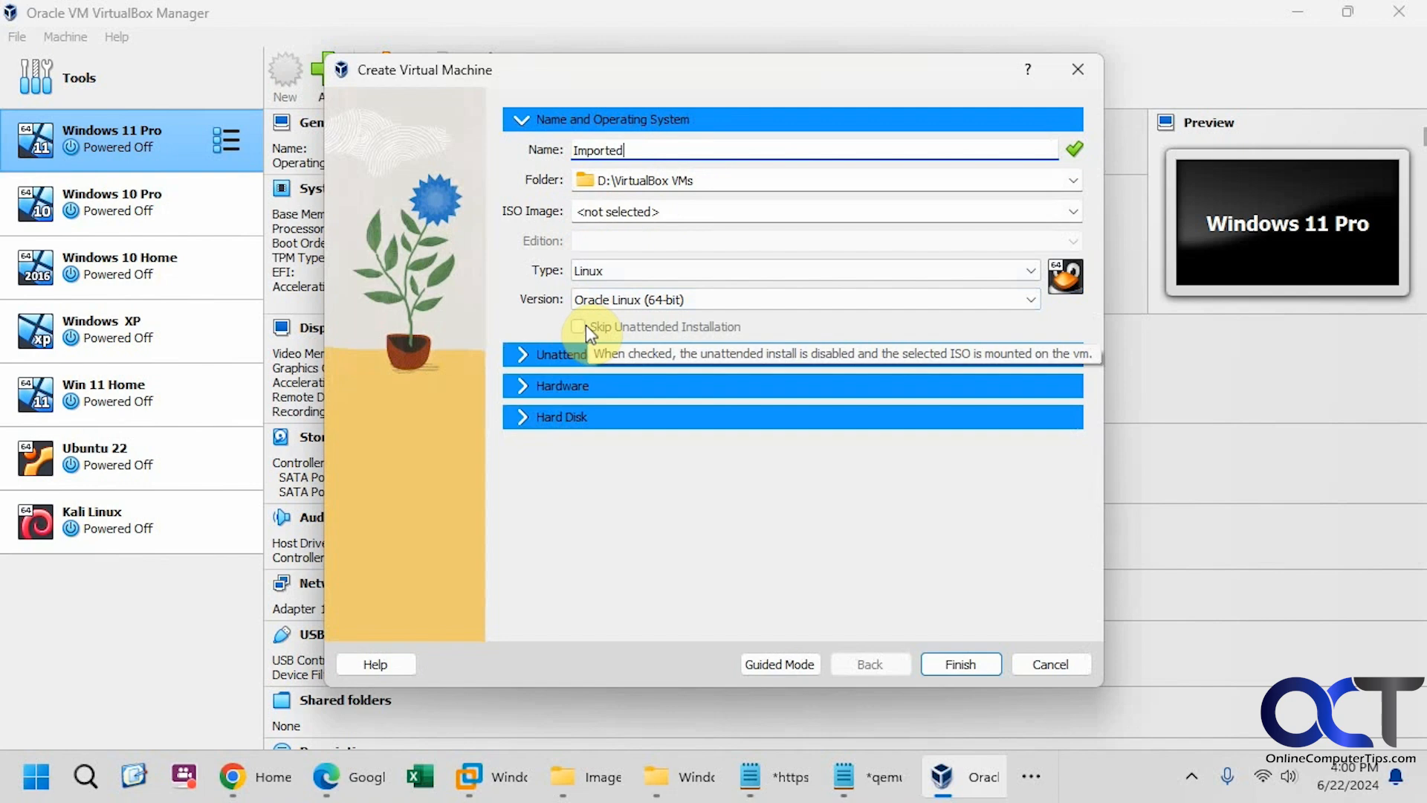
click(1073, 211)
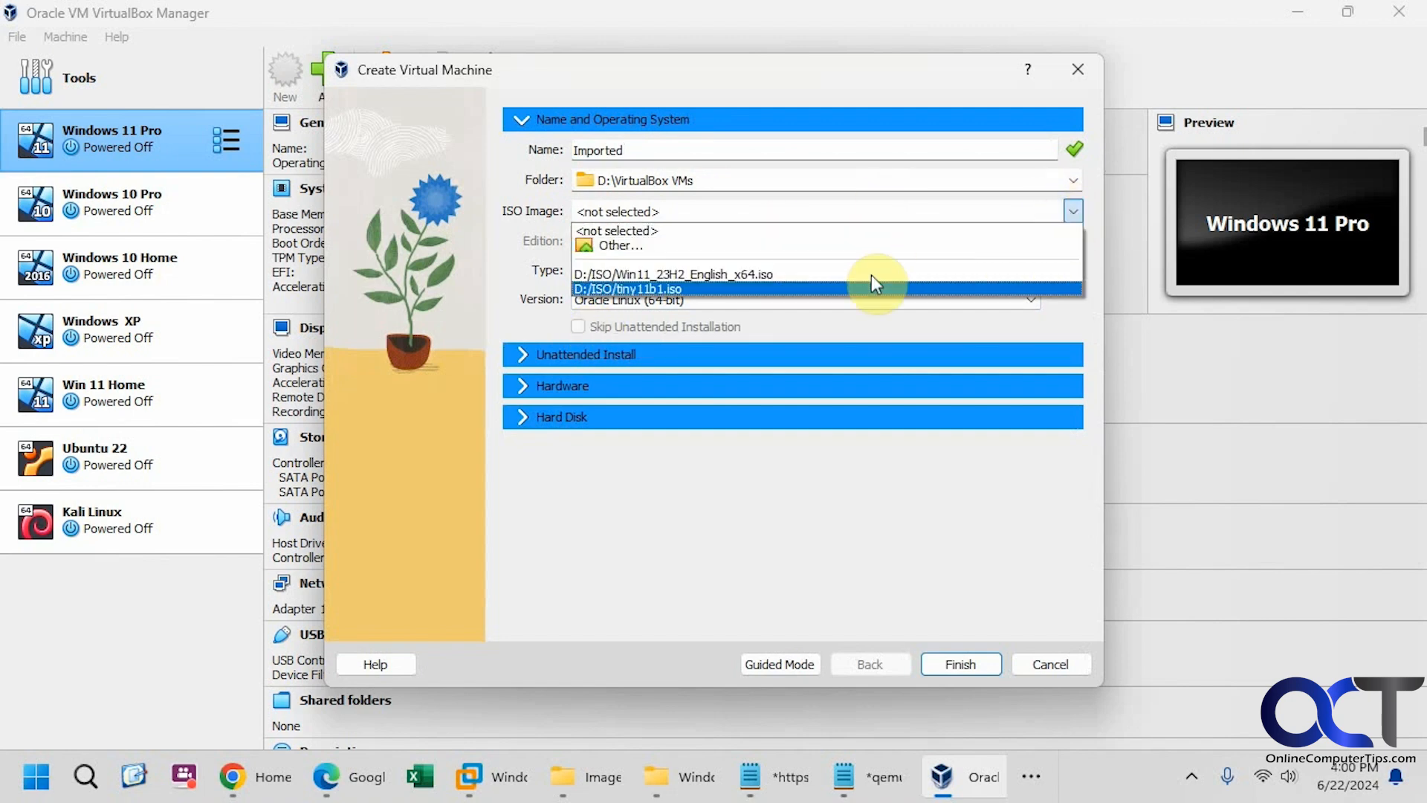
click(673, 275)
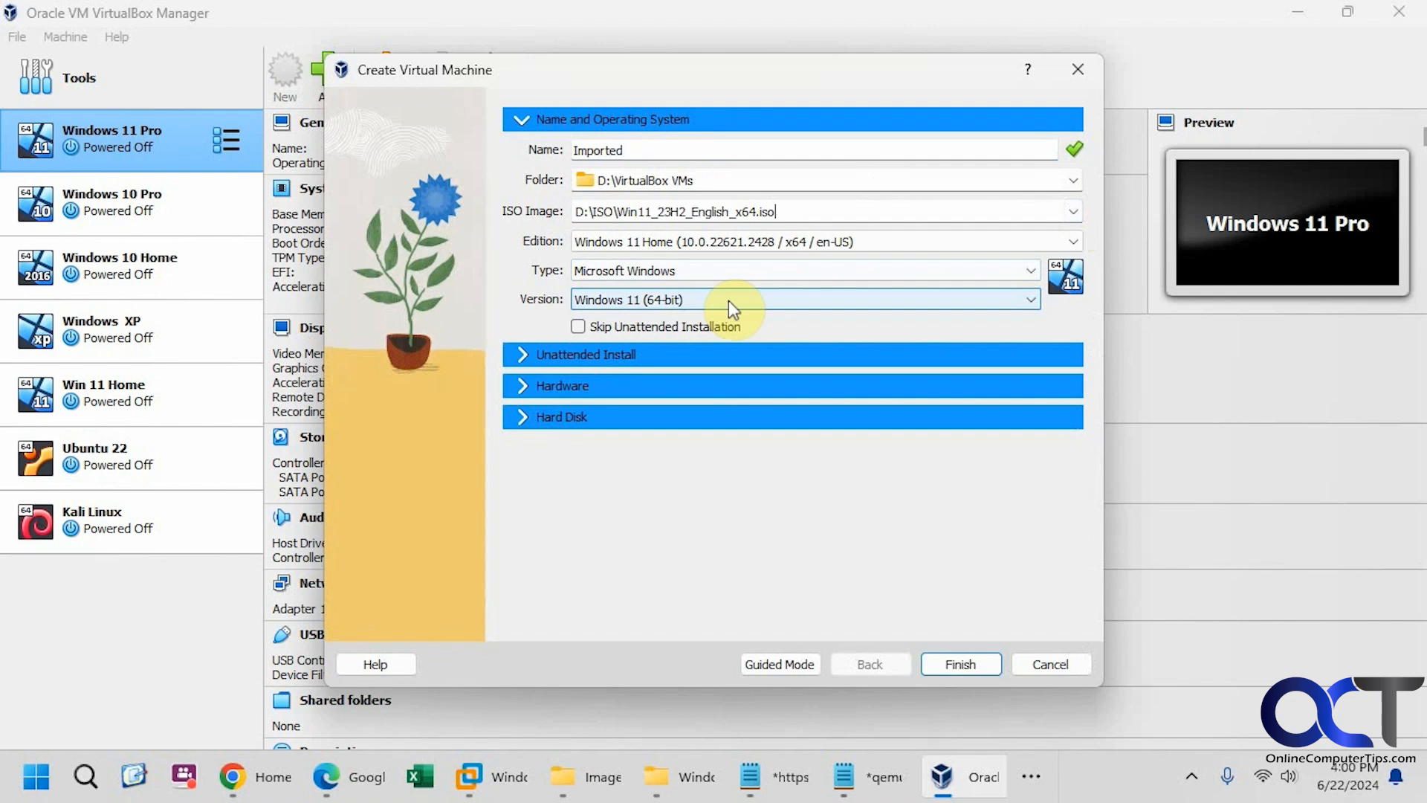
click(578, 327)
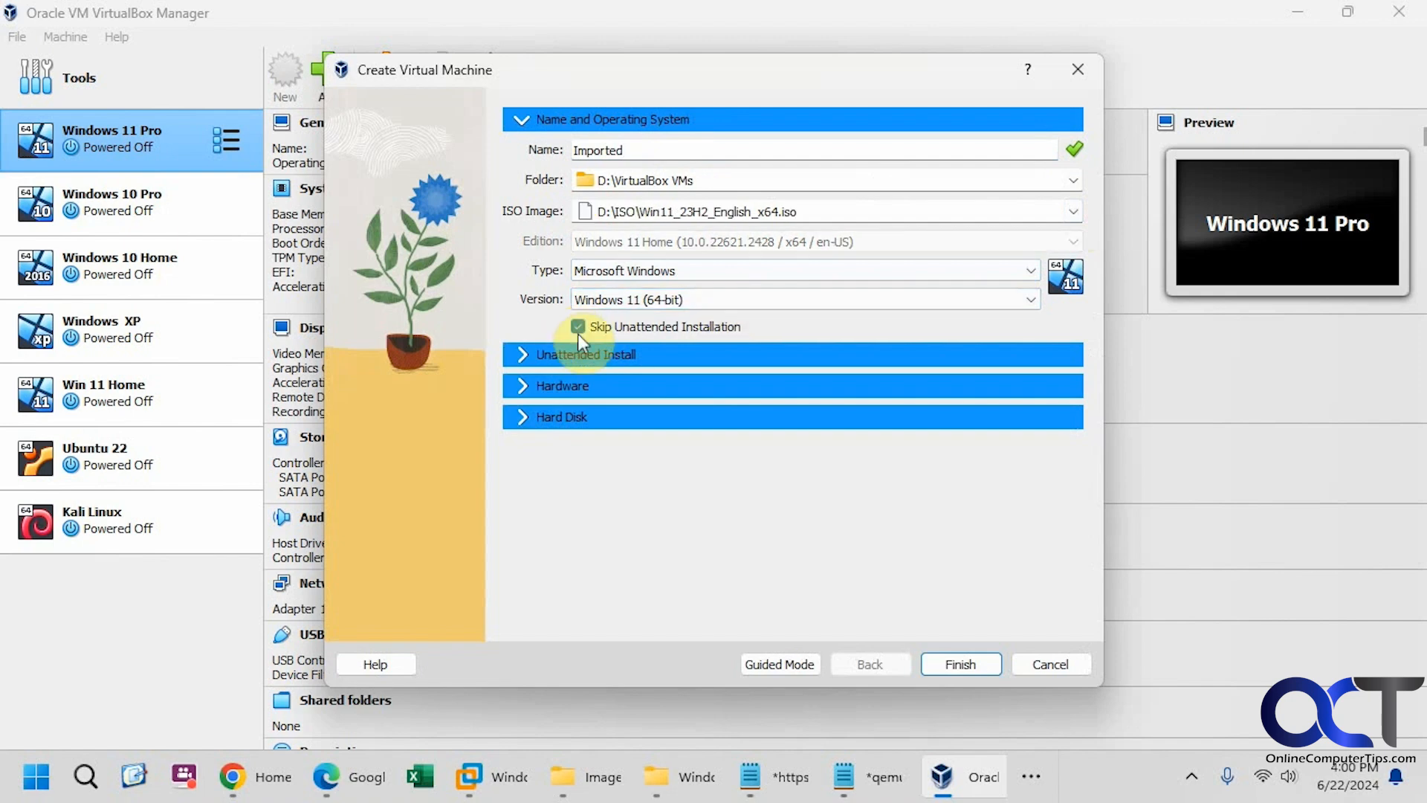
- Expand Hardware and Hard Disk and choose Use an Existing Virtual Hard Disk File
click(562, 385)
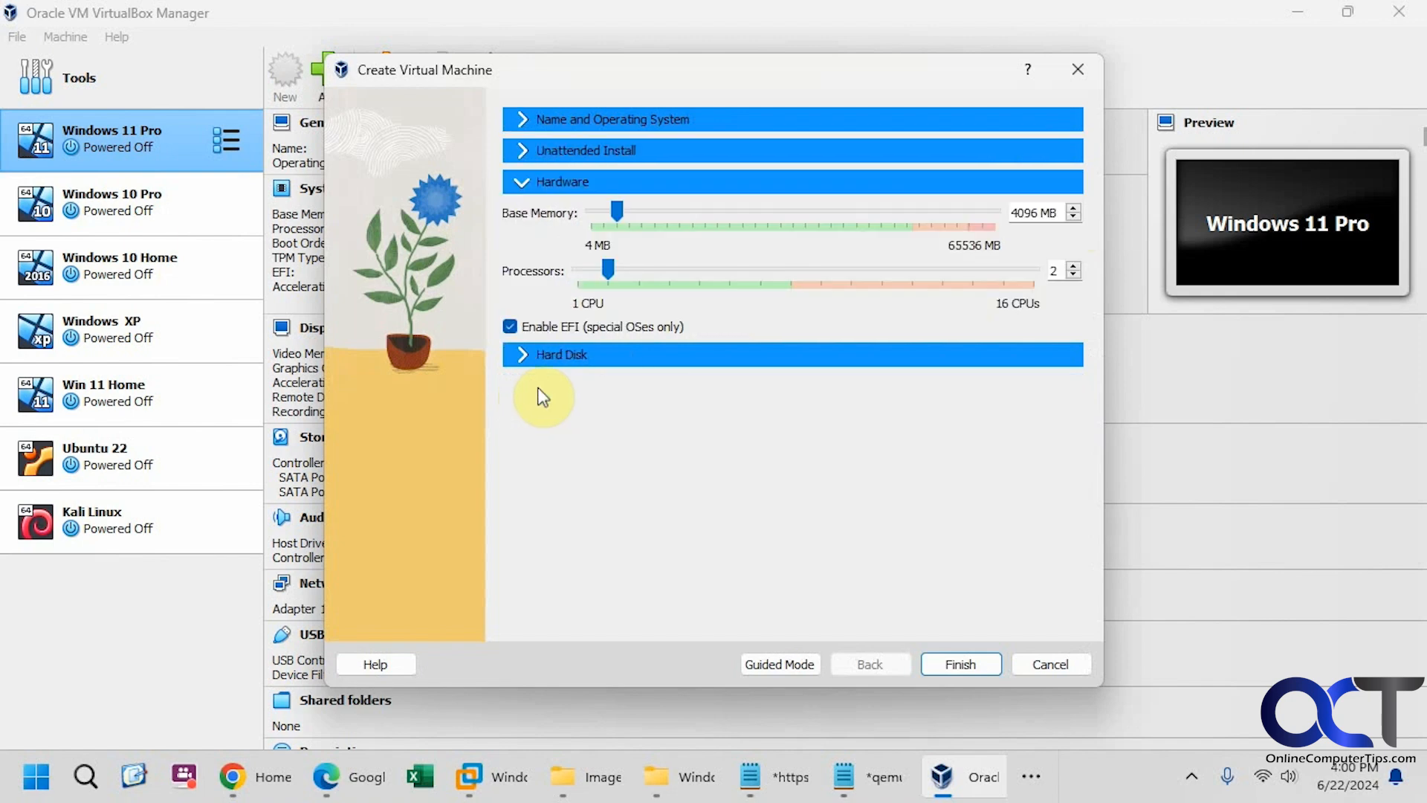
mouse_move(678, 289)
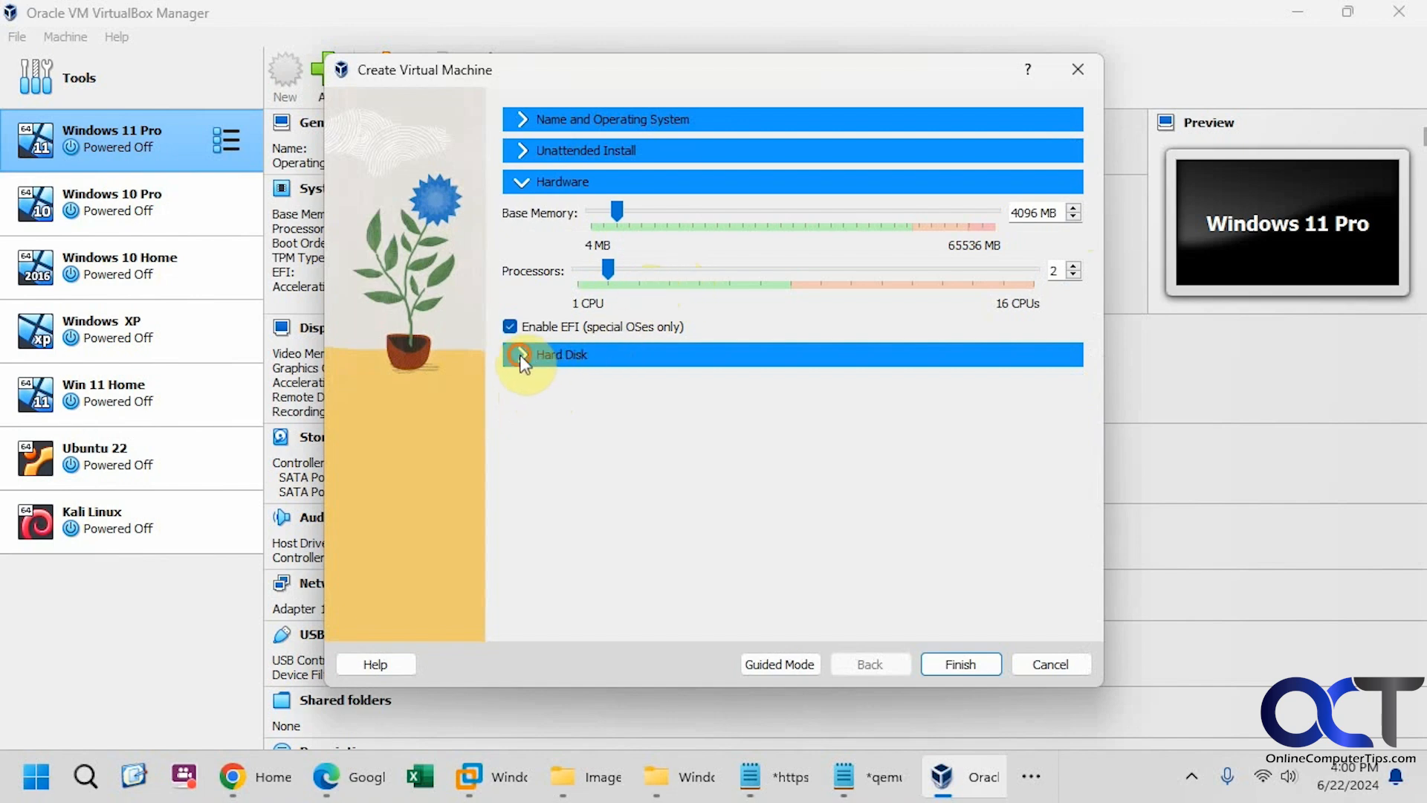
click(562, 353)
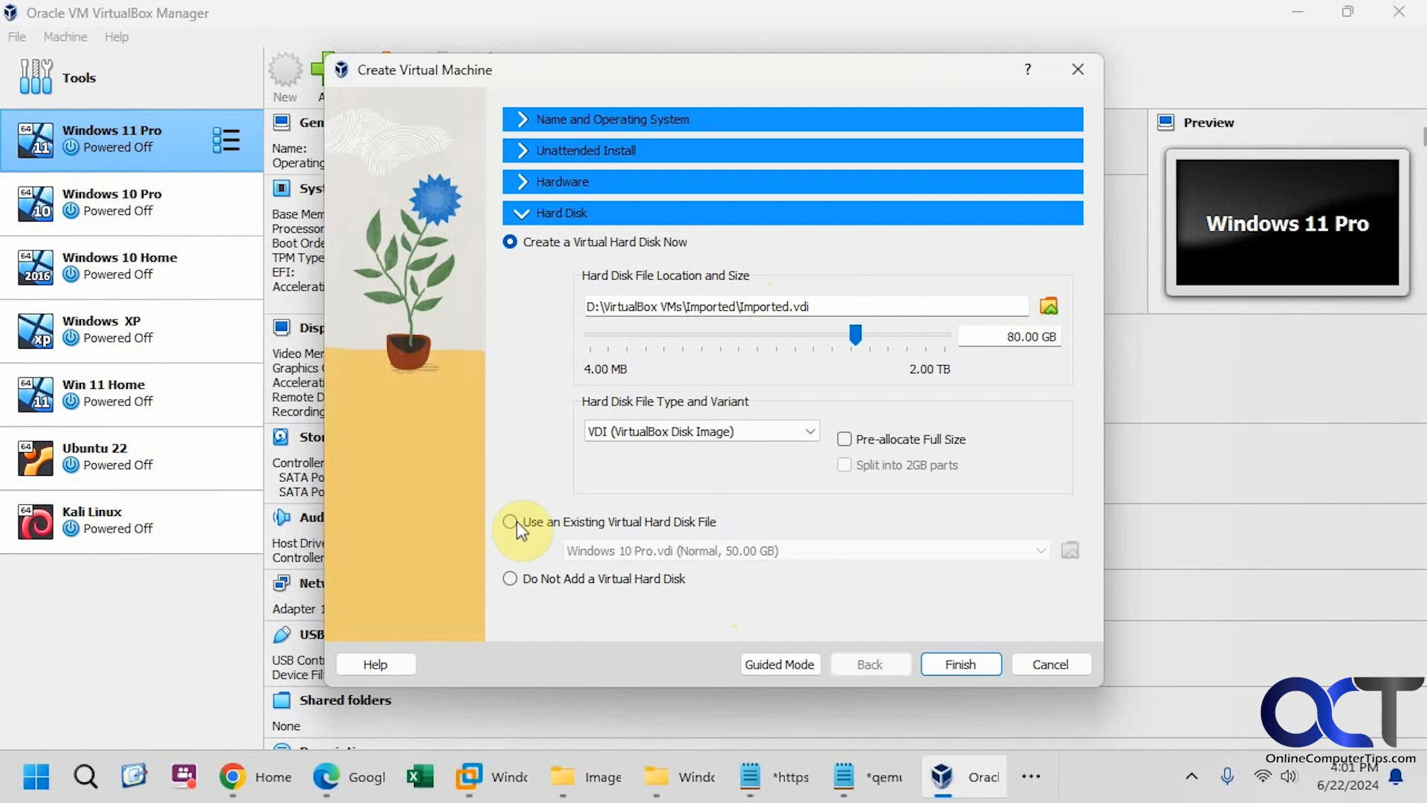
click(510, 522)
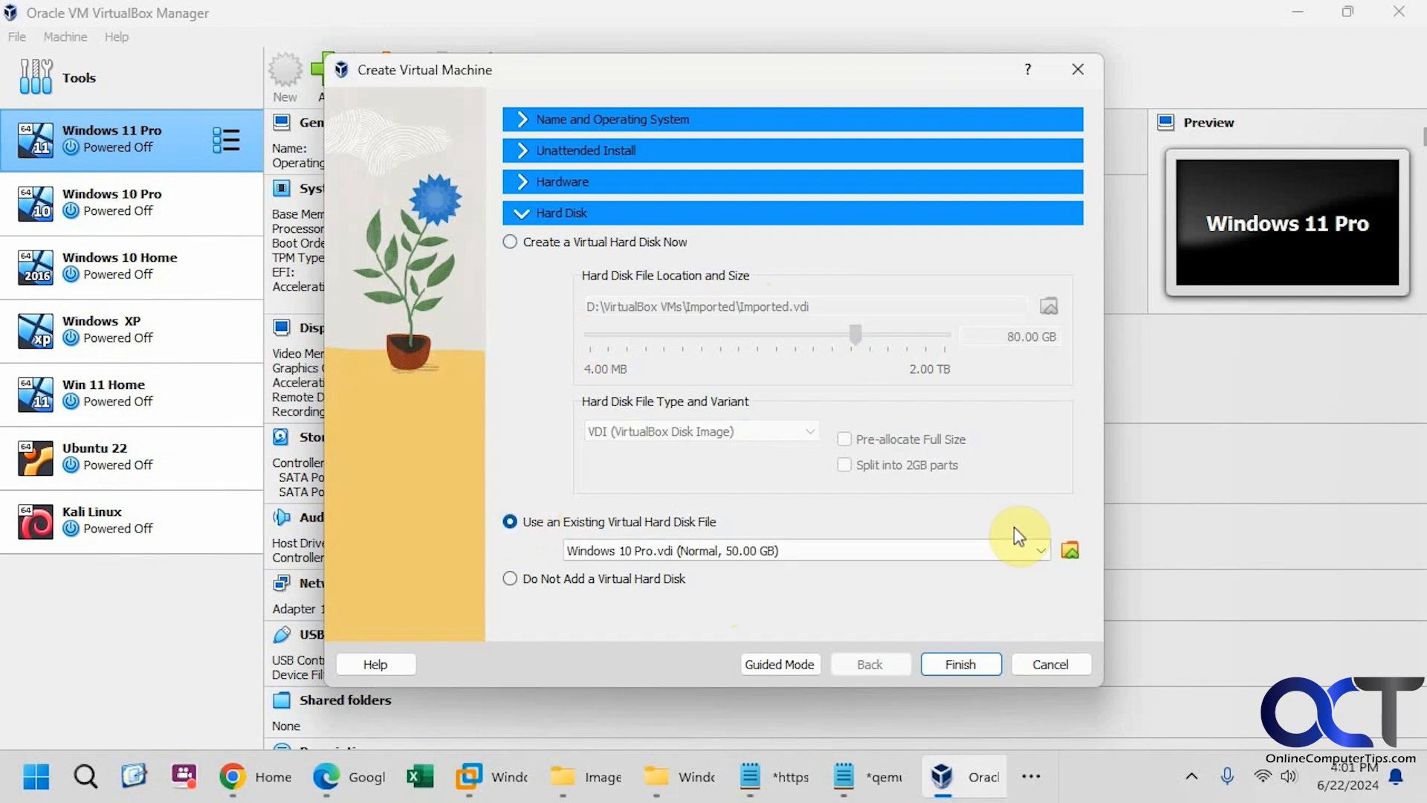
- Add Windows 11 Pro 2.vdi from D:\VMware VMs\Windows 11 Pro 2 as the existing disk
click(1070, 550)
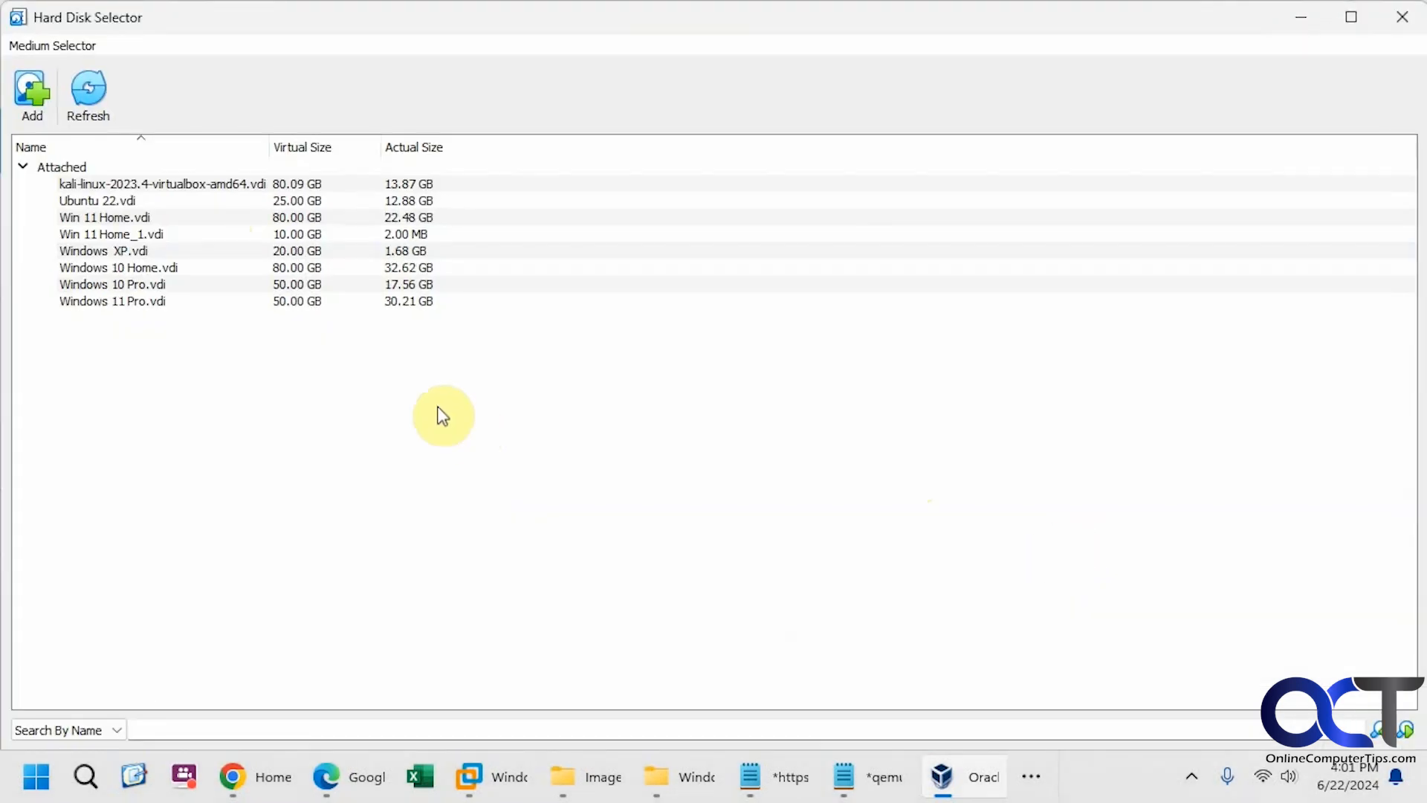
mouse_move(180, 355)
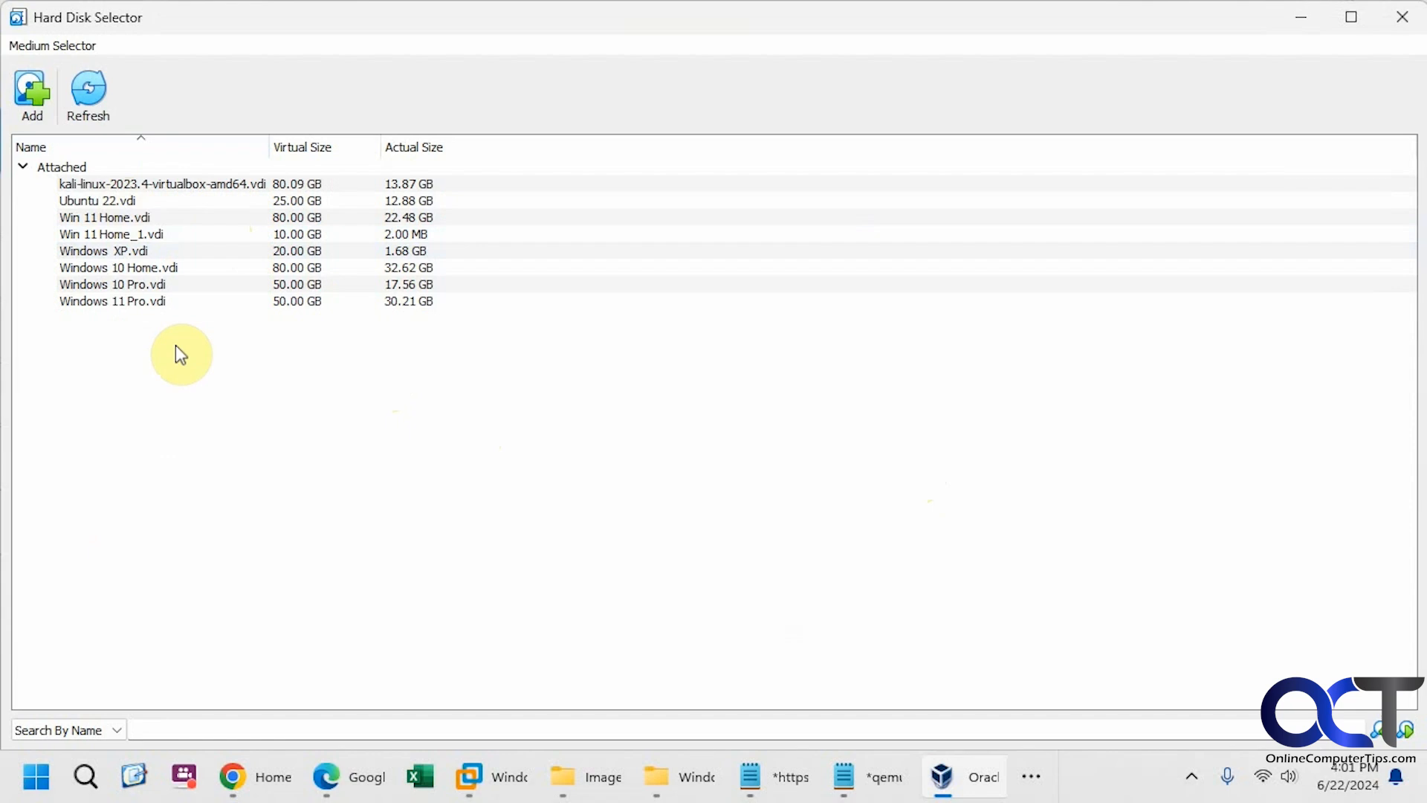
click(32, 90)
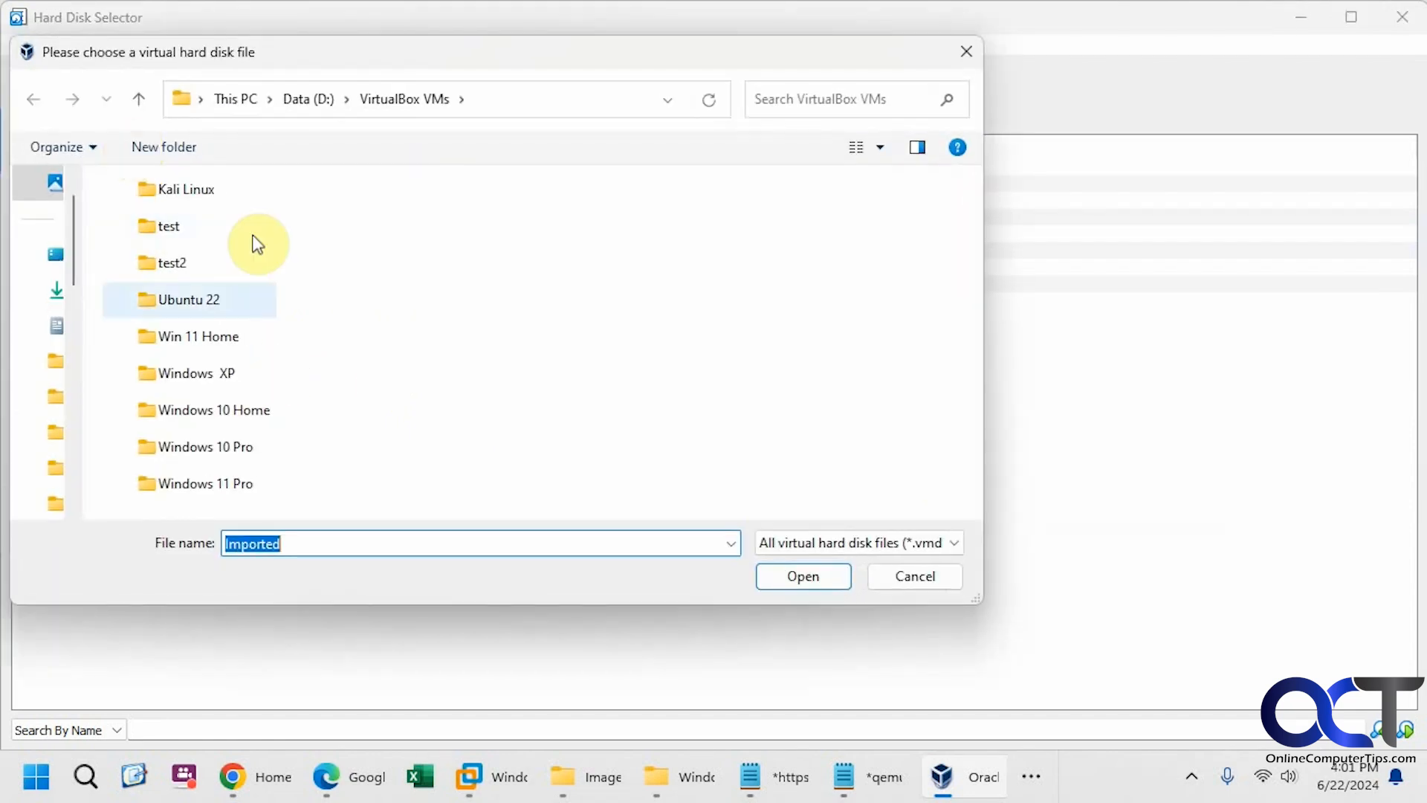
text(D:\VMware VMs\Windows 11 Pro 2)
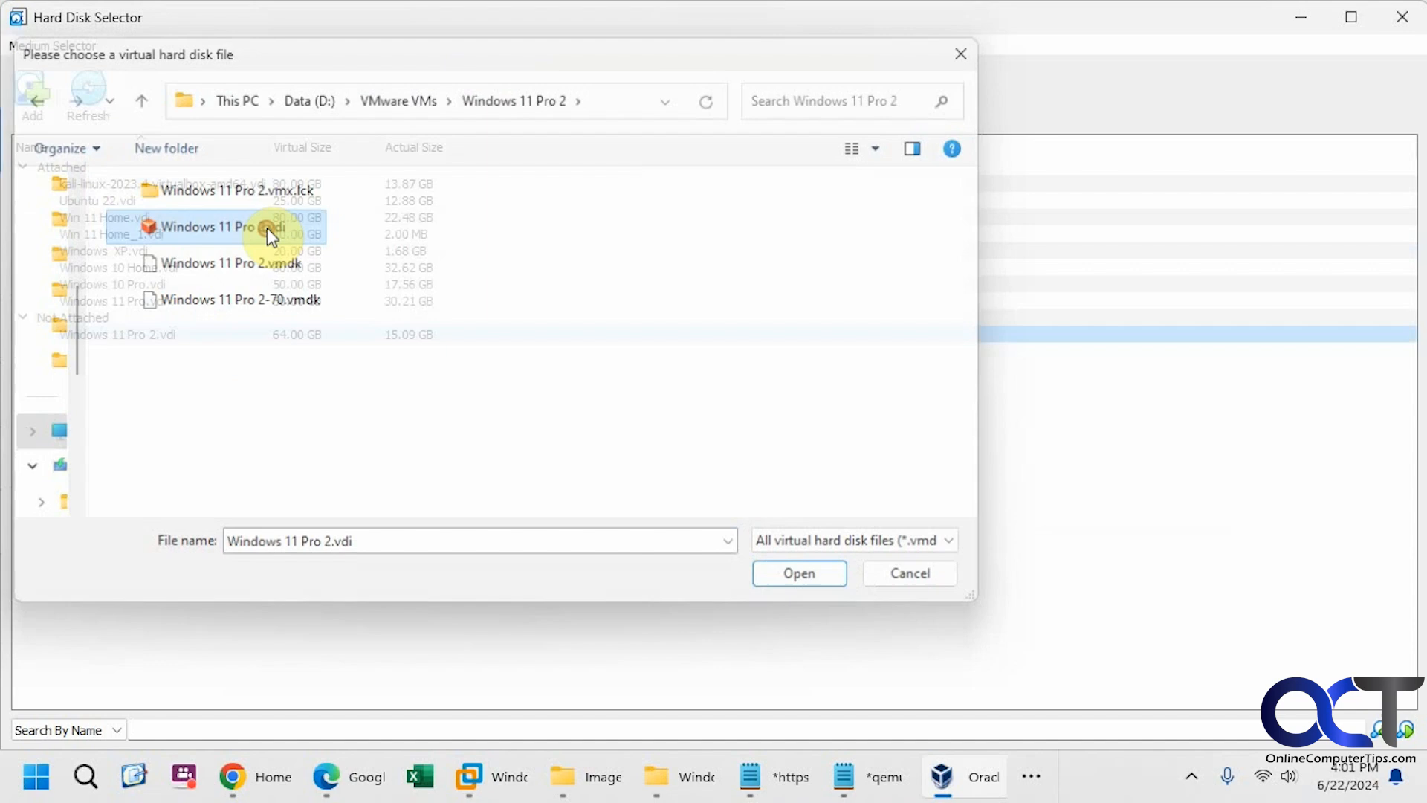
click(799, 573)
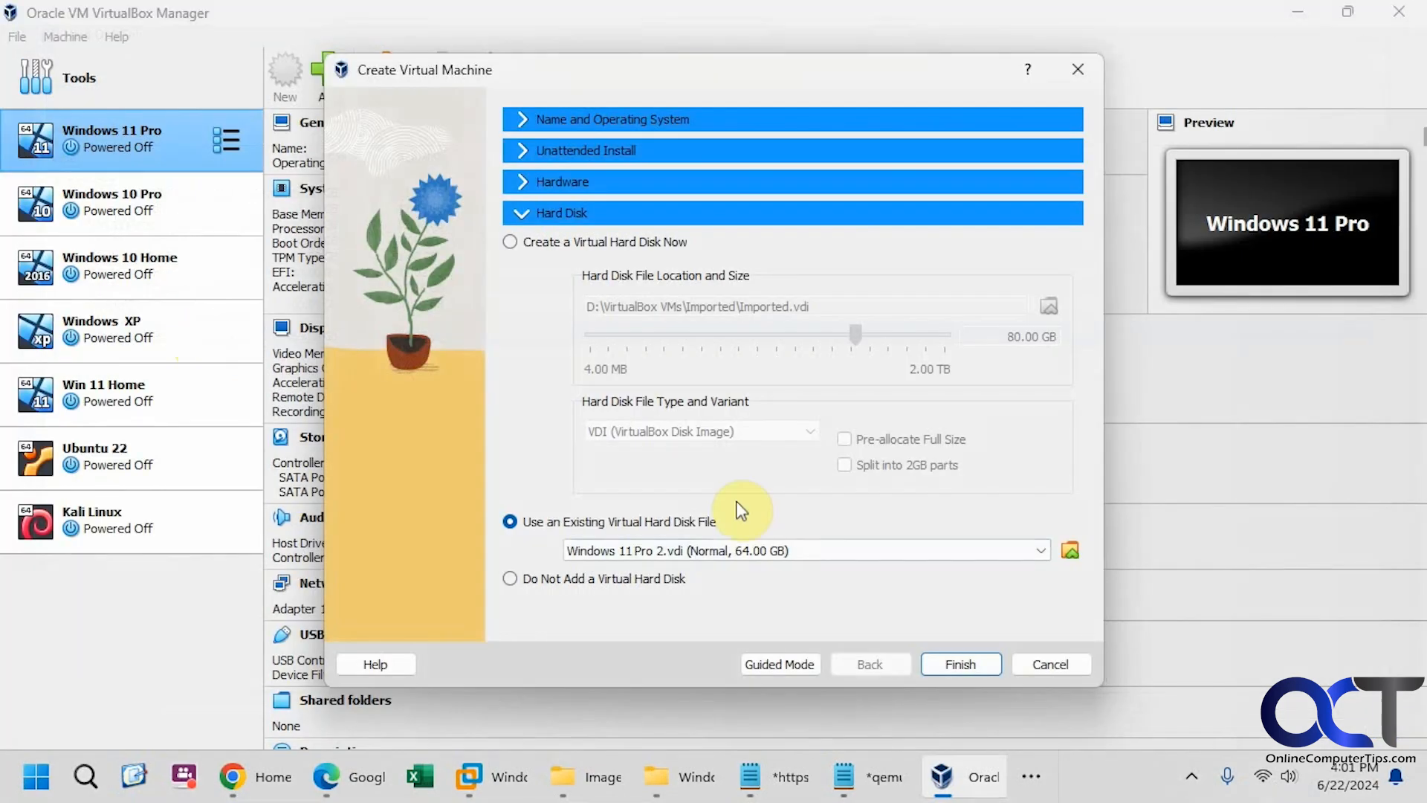
- Finish the wizard so the Imported VM appears in VirtualBox Manager
click(960, 663)
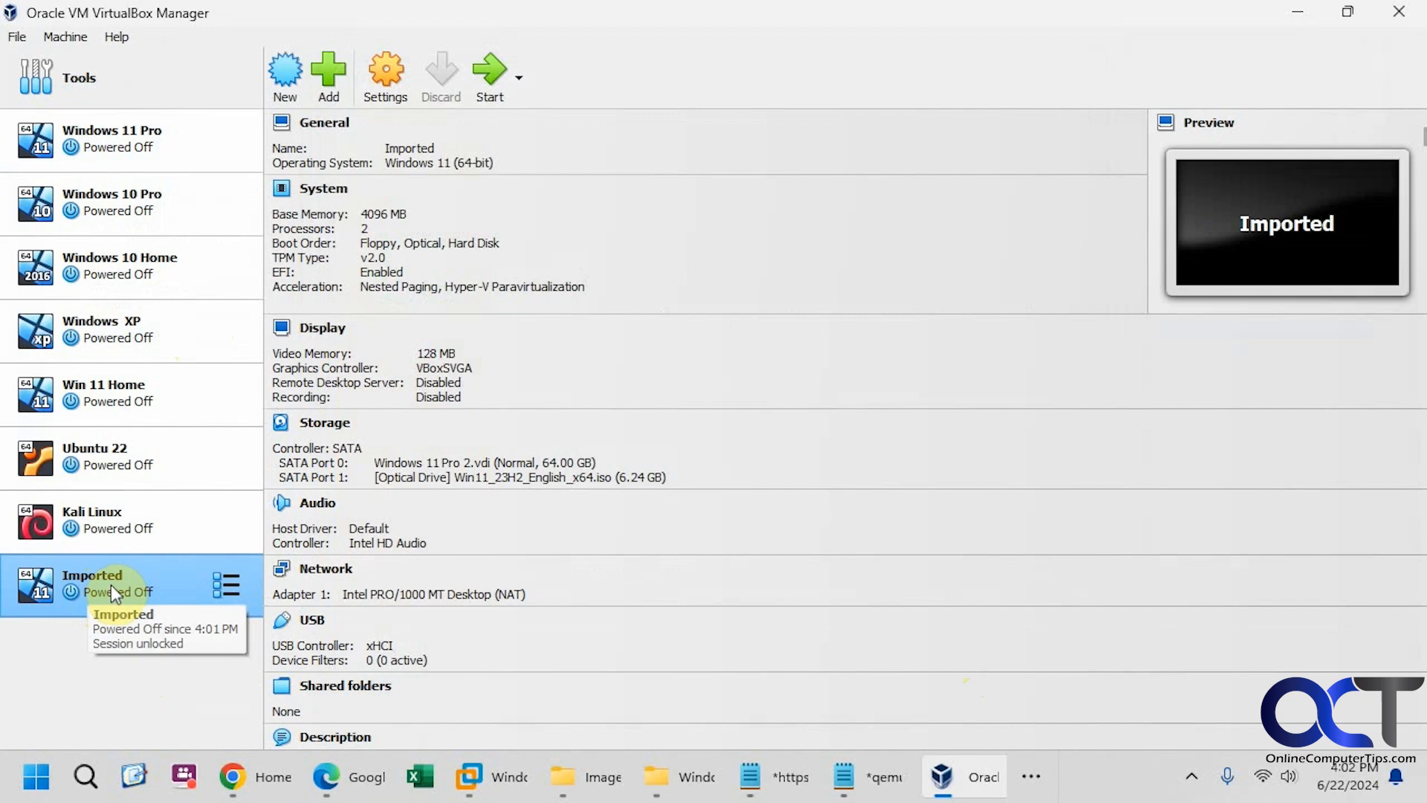
mouse_move(373, 409)
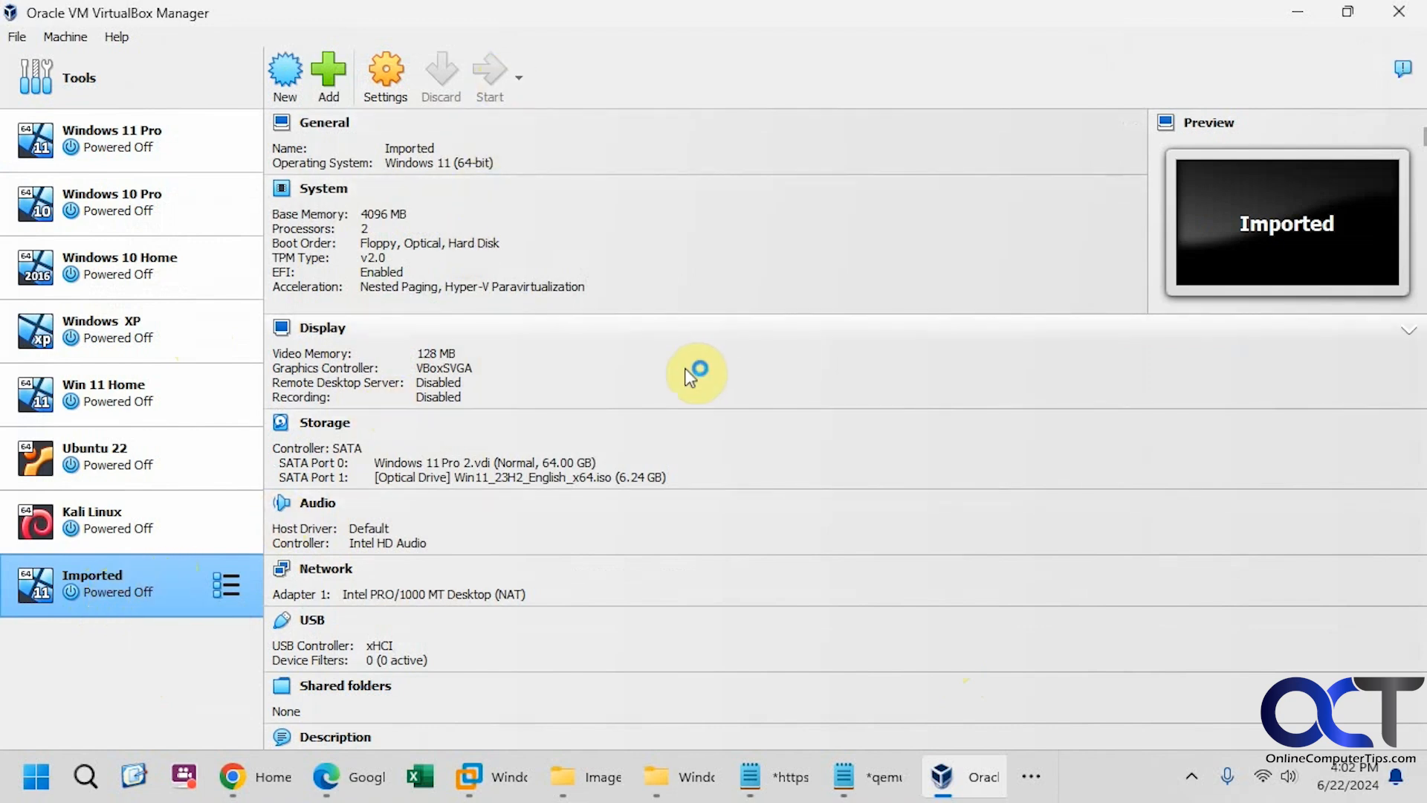
- Boot Imported to the Windows 11 lock screen, then return to VMware and the qemu-img folder
click(489, 75)
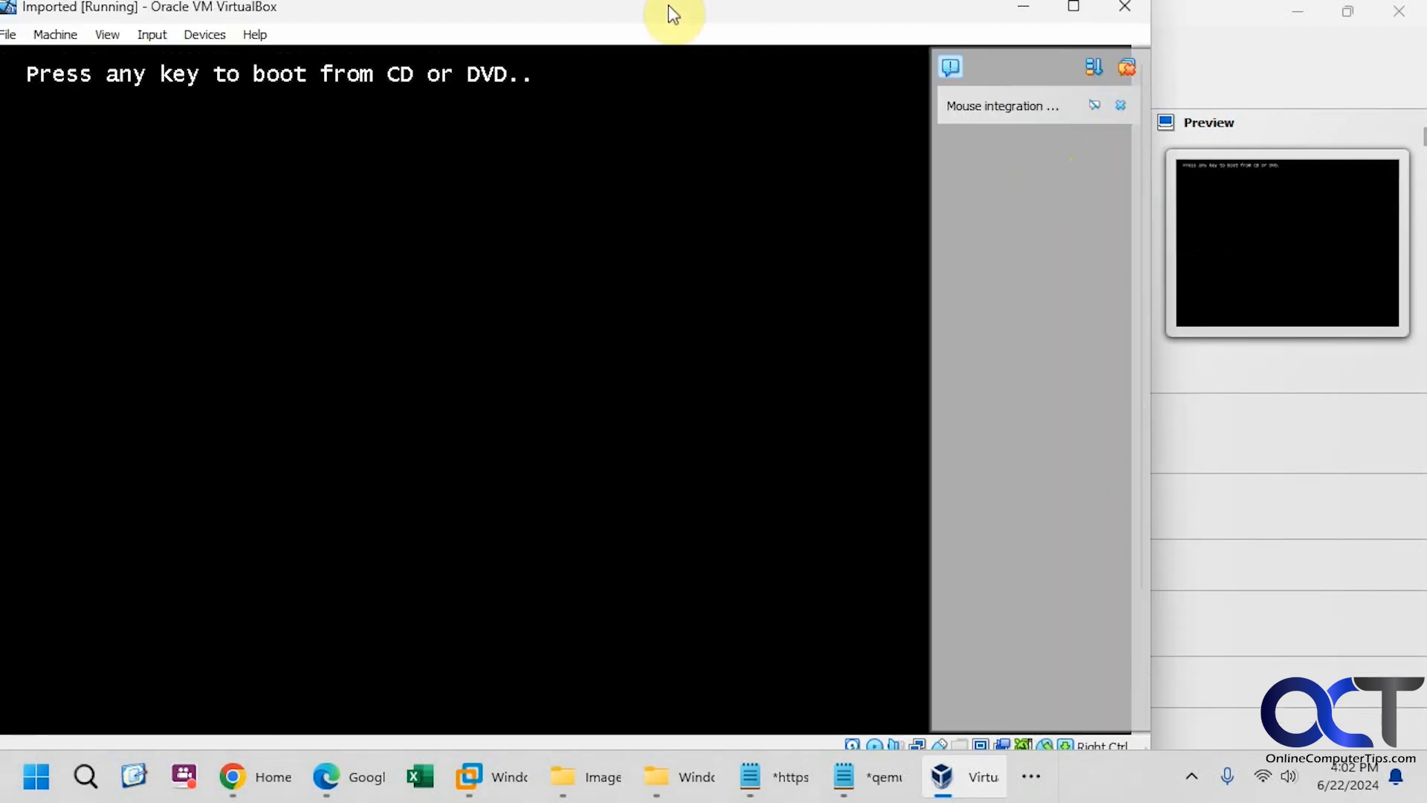
mouse_move(616, 20)
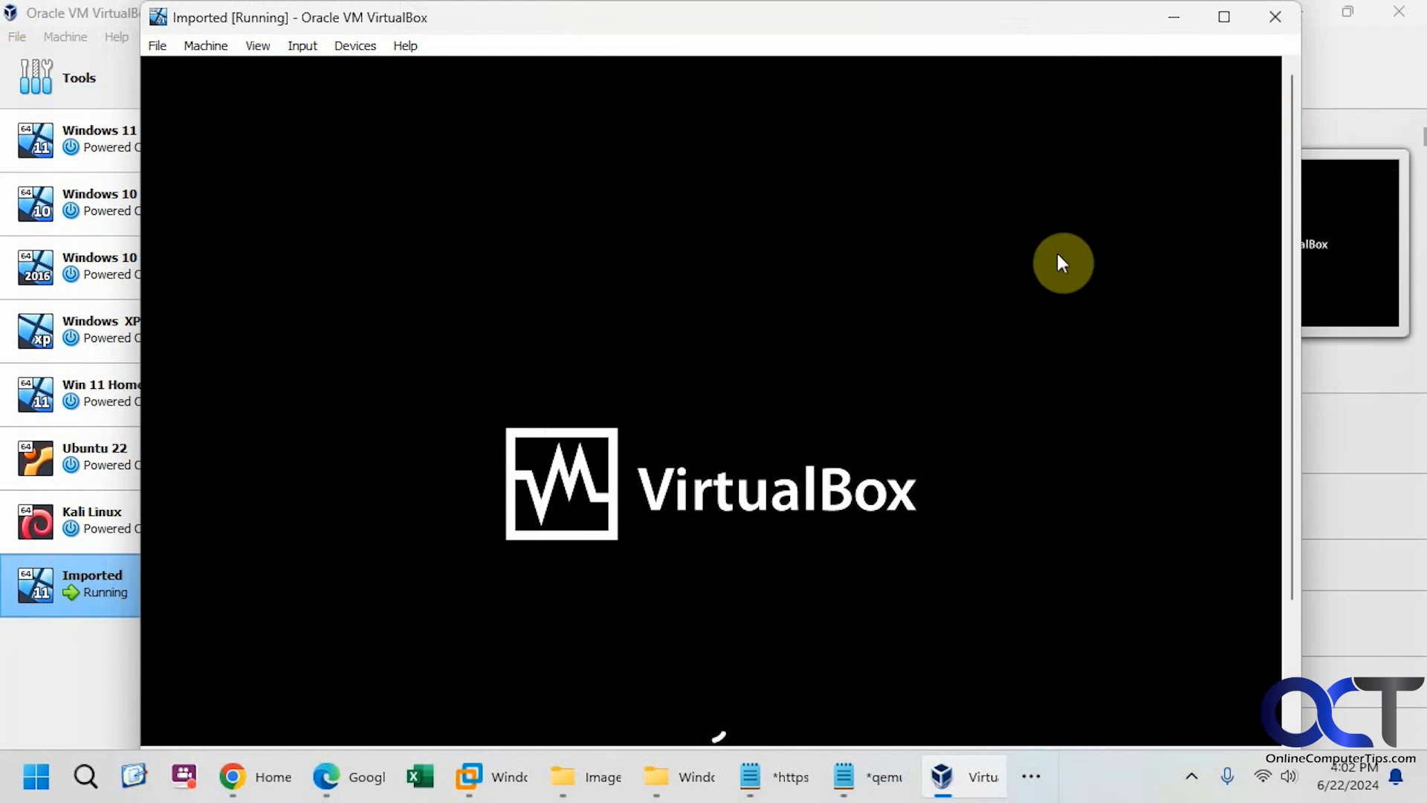
mouse_move(826, 372)
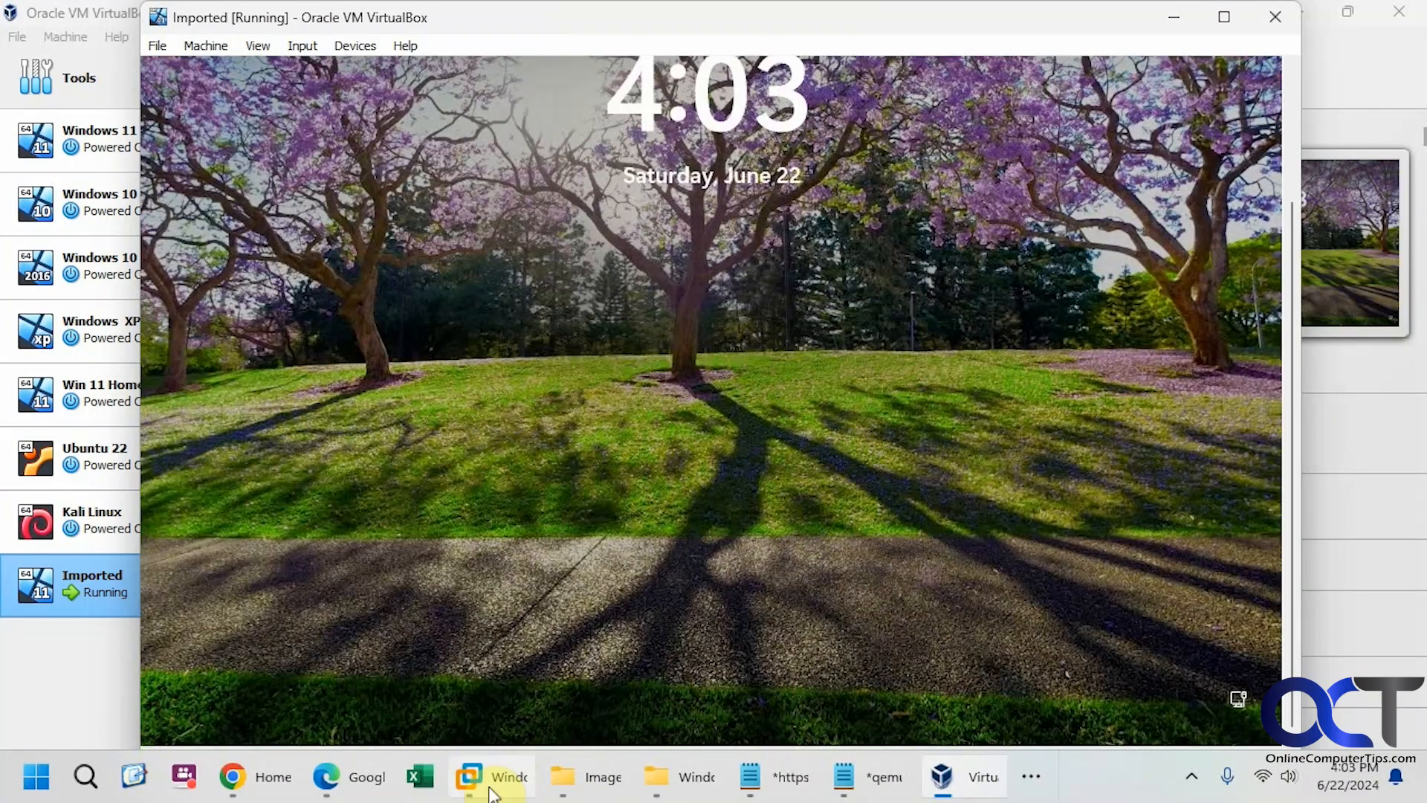
click(491, 776)
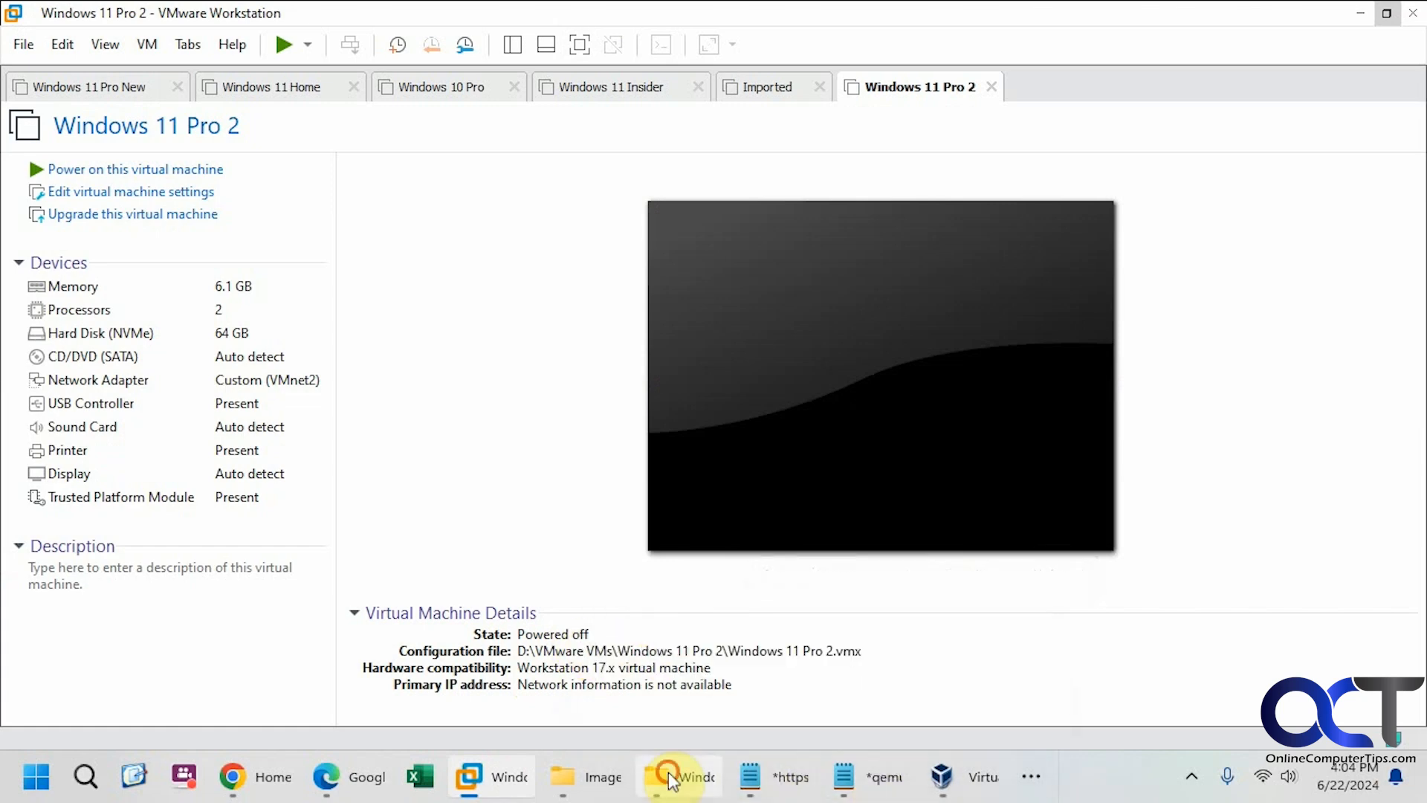
click(678, 776)
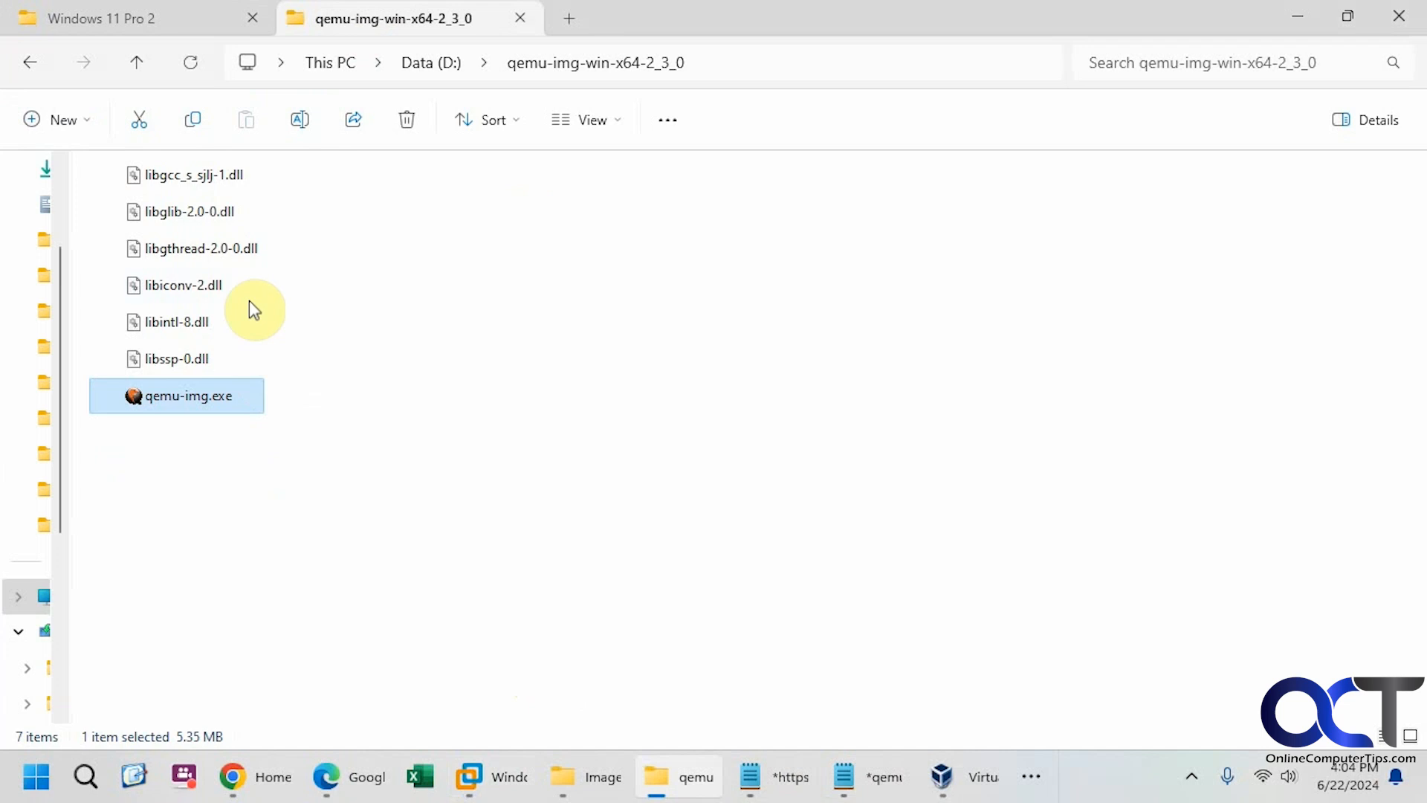
mouse_move(232, 392)
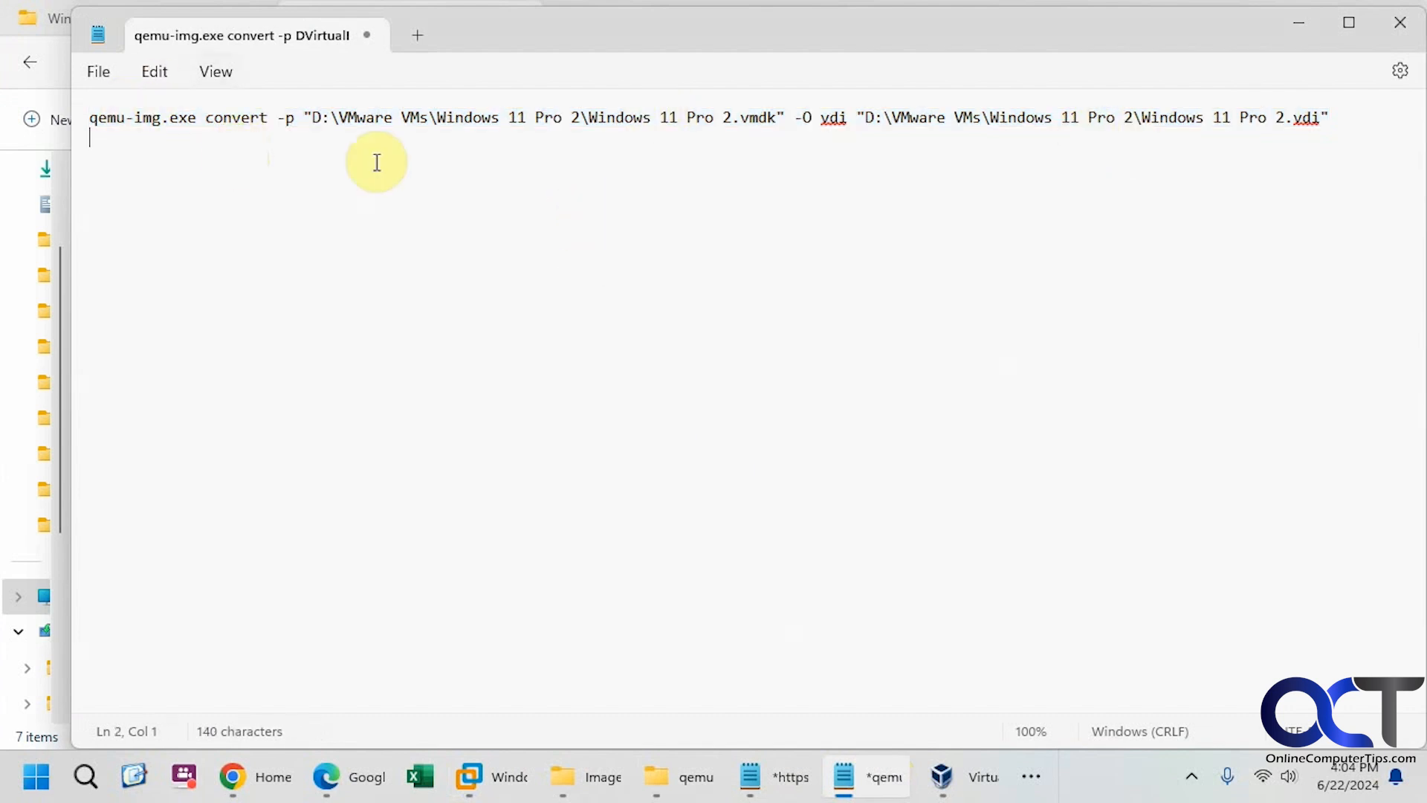
mouse_move(344, 116)
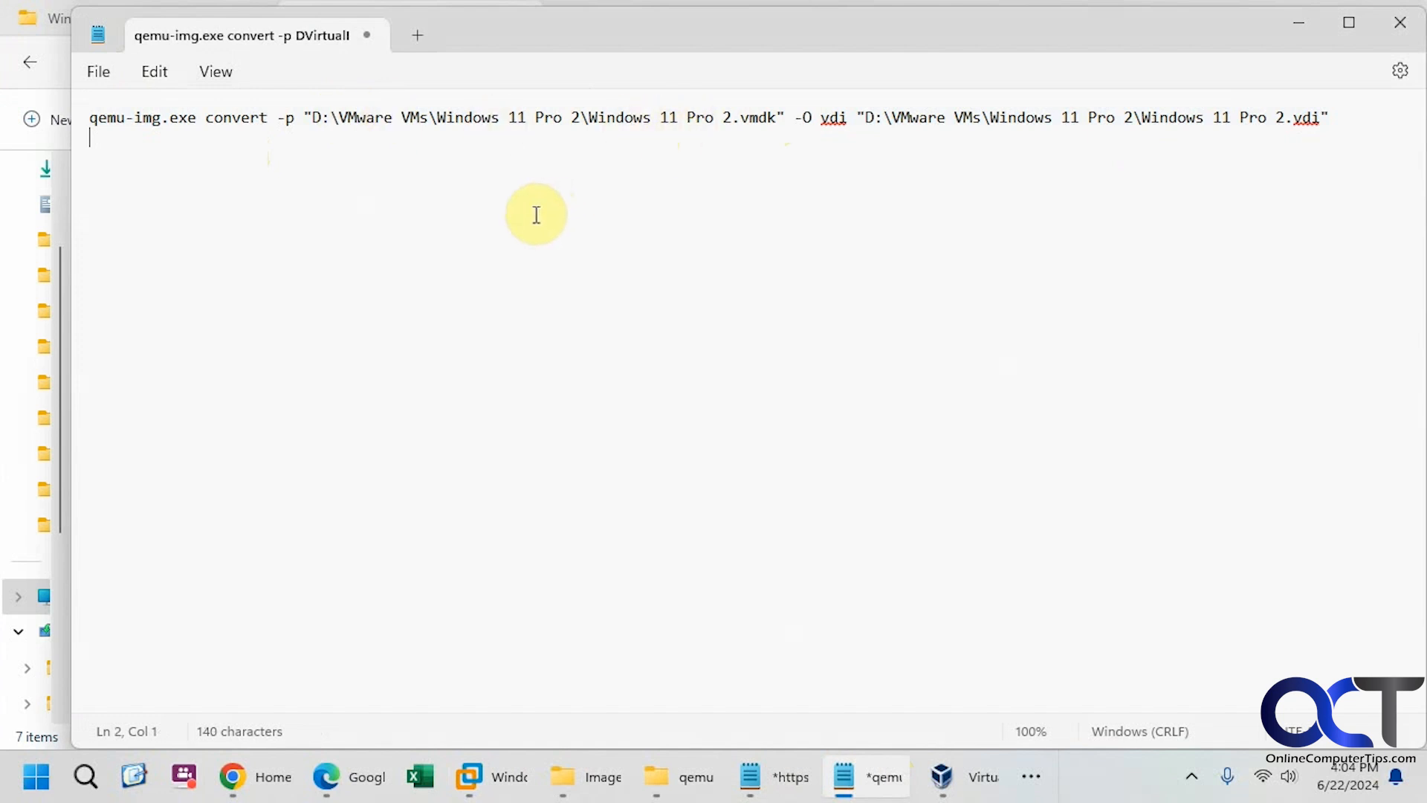
mouse_move(531, 216)
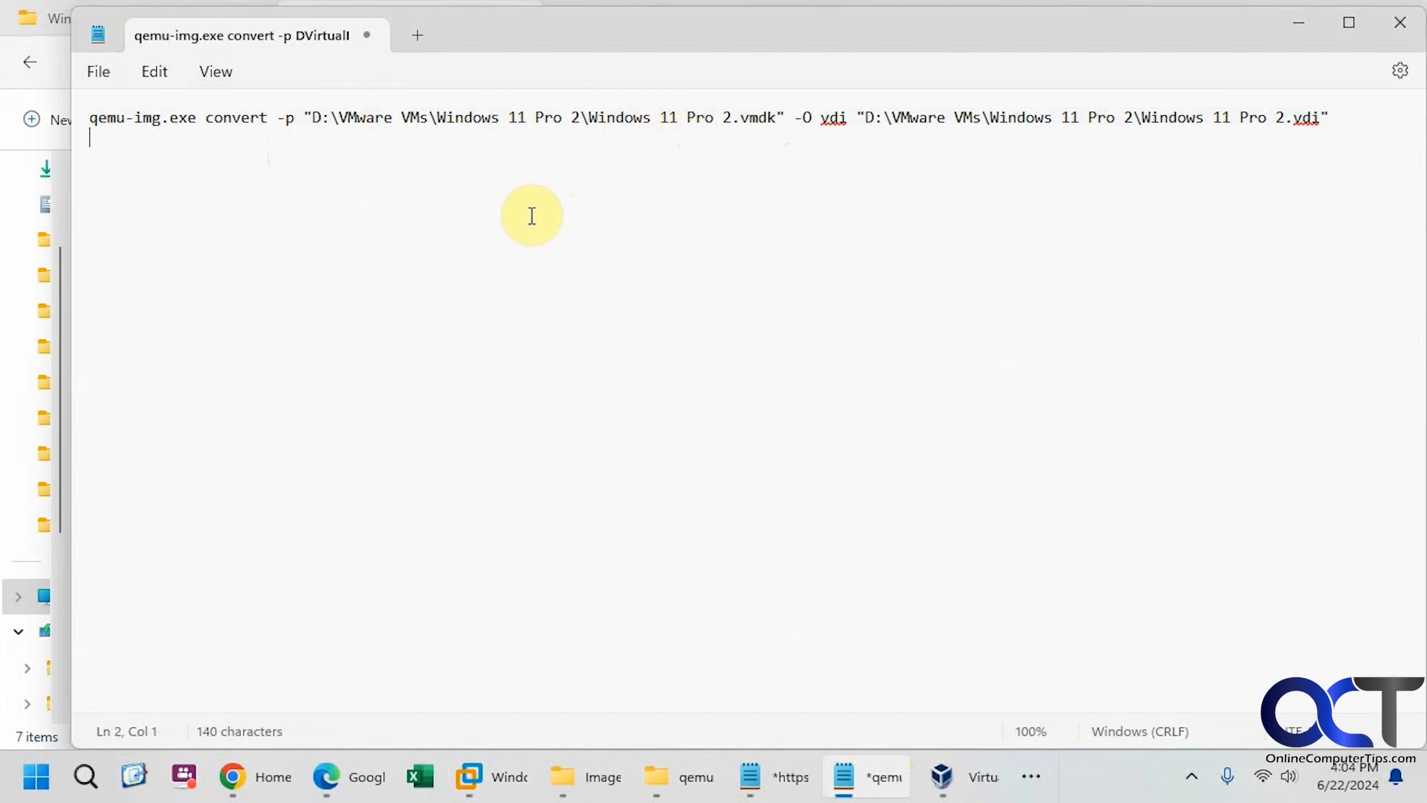
mouse_move(511, 255)
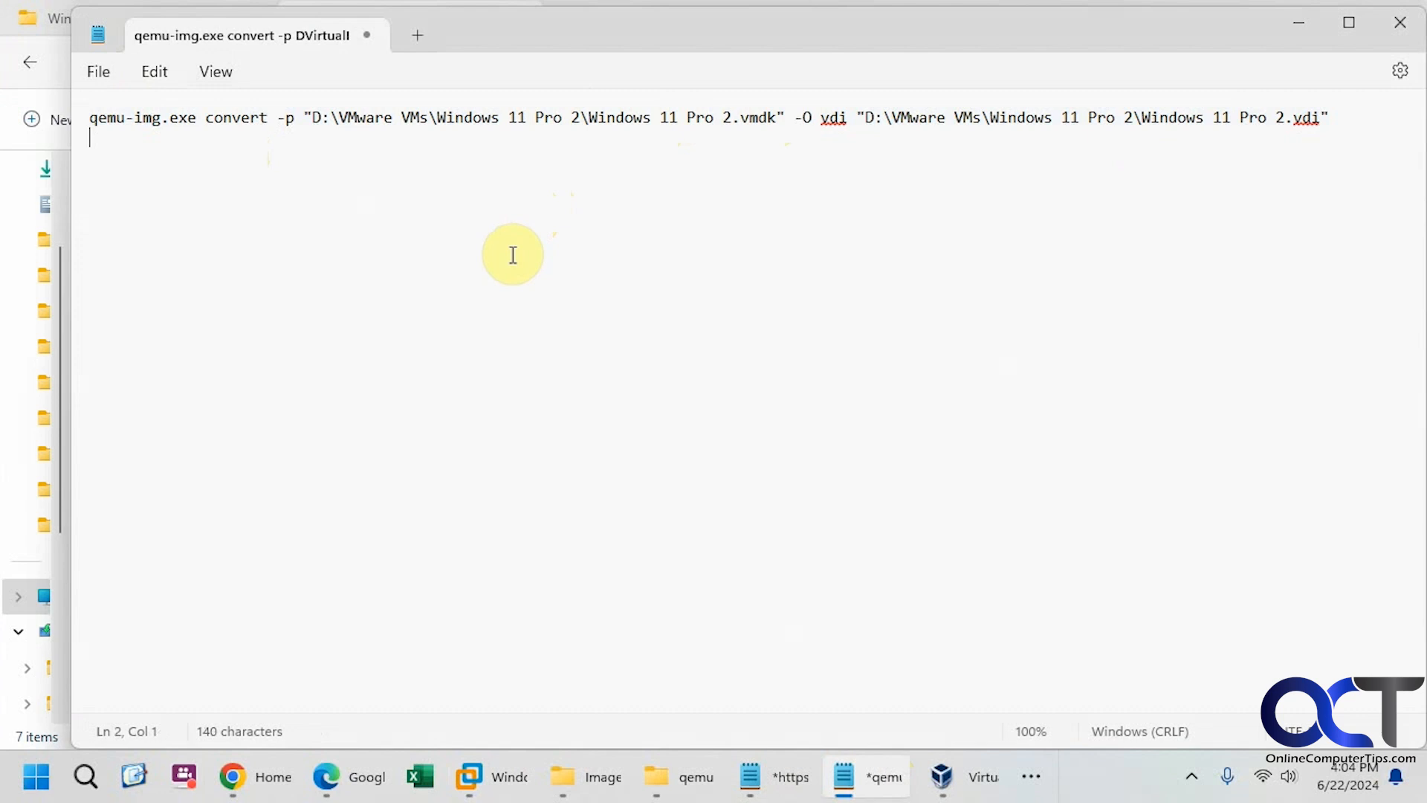
mouse_move(735, 370)
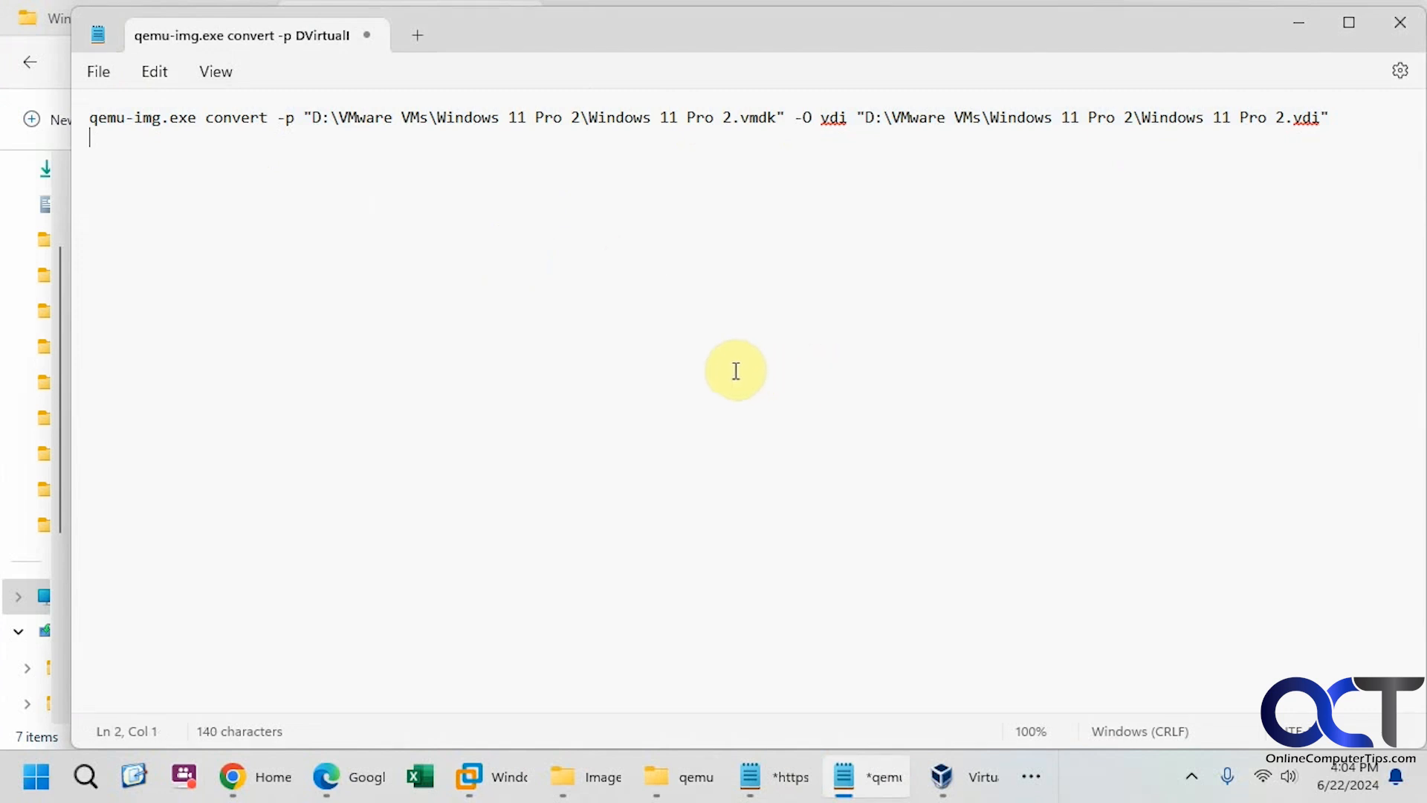